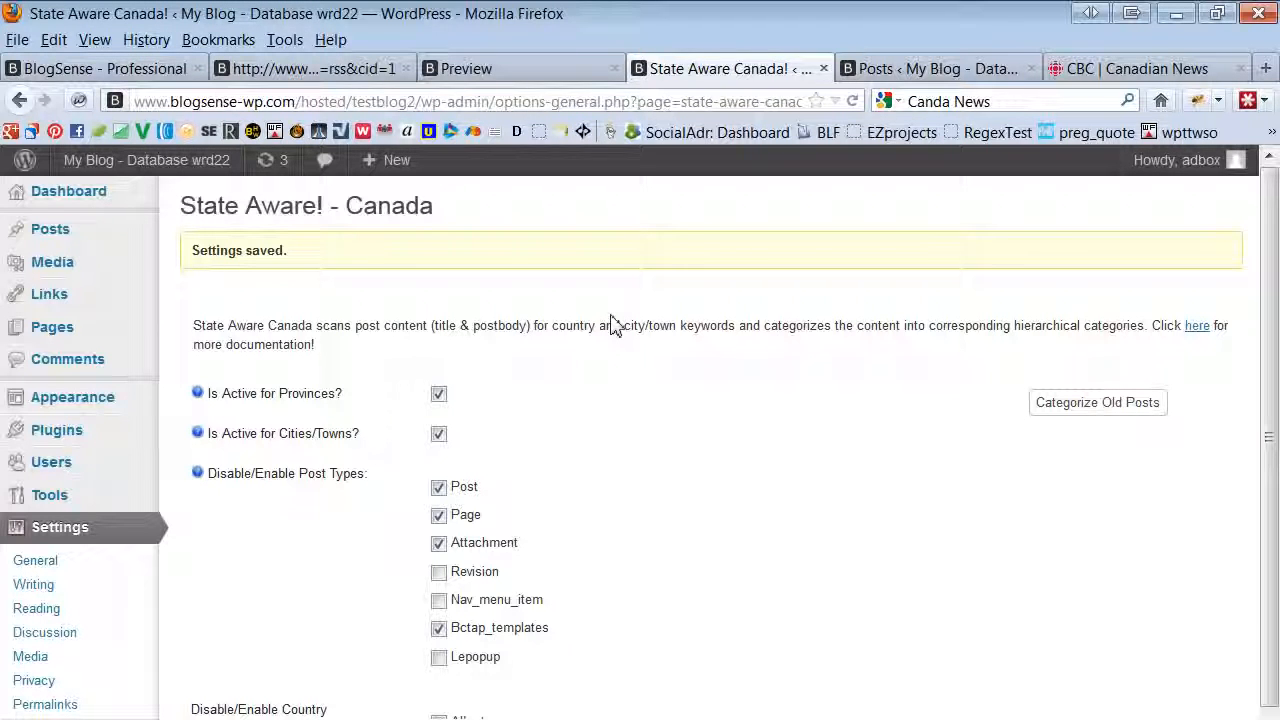
mouse_move(365, 456)
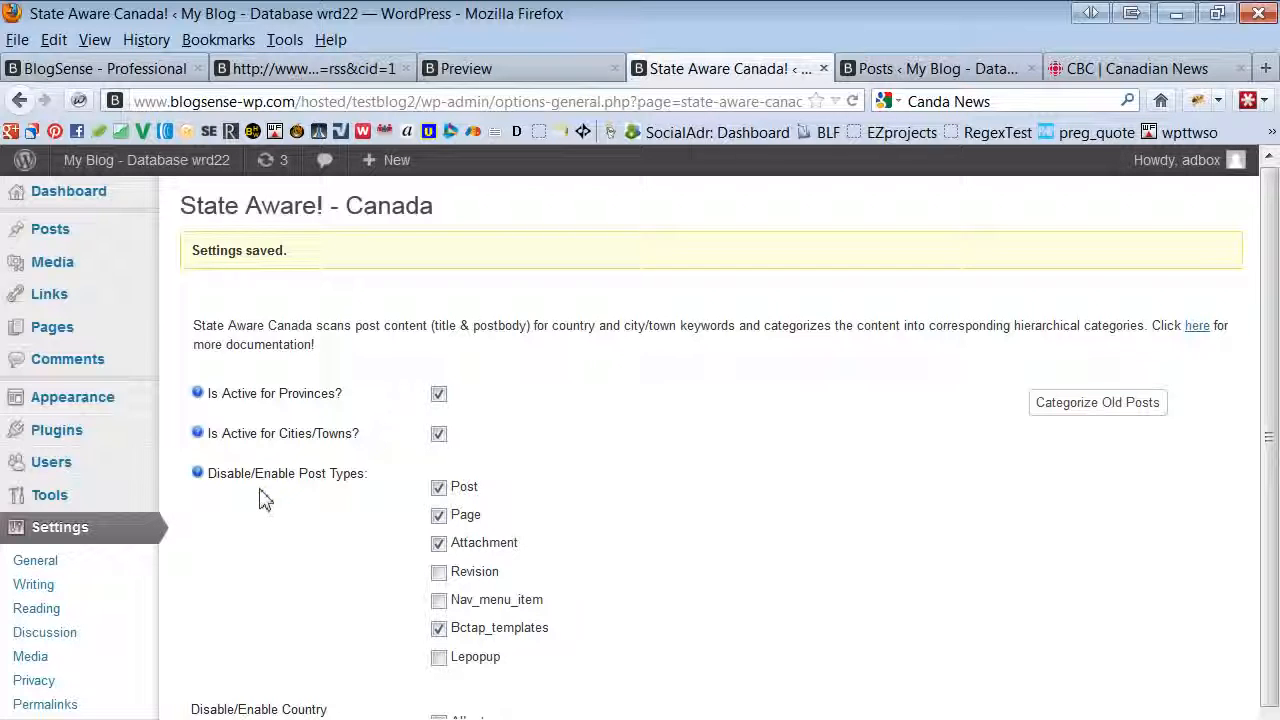
mouse_move(656, 461)
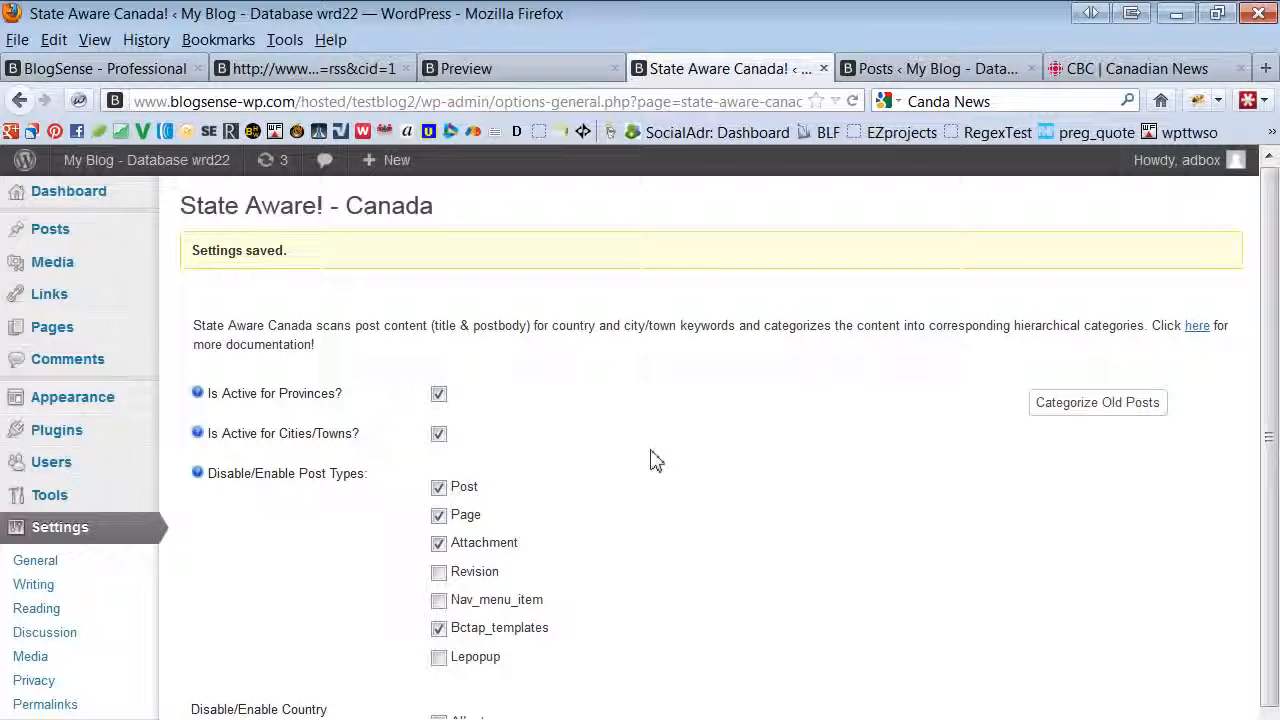
mouse_move(715, 488)
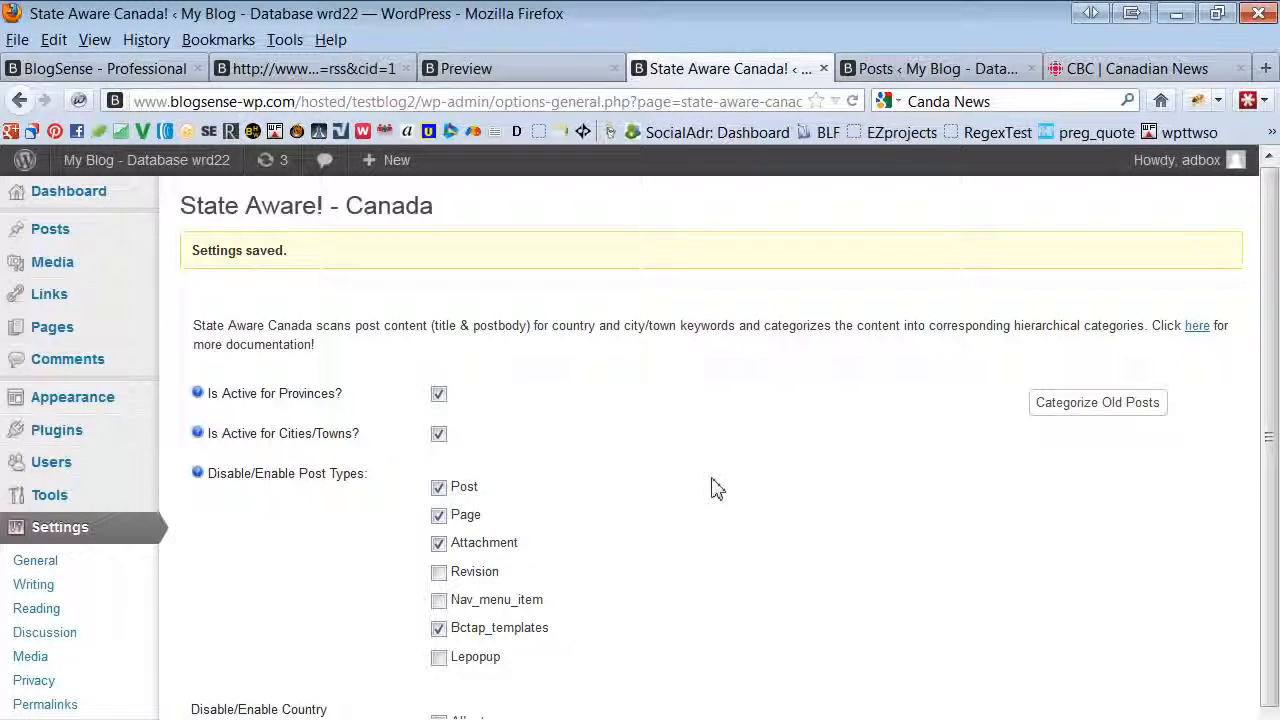
mouse_move(583, 153)
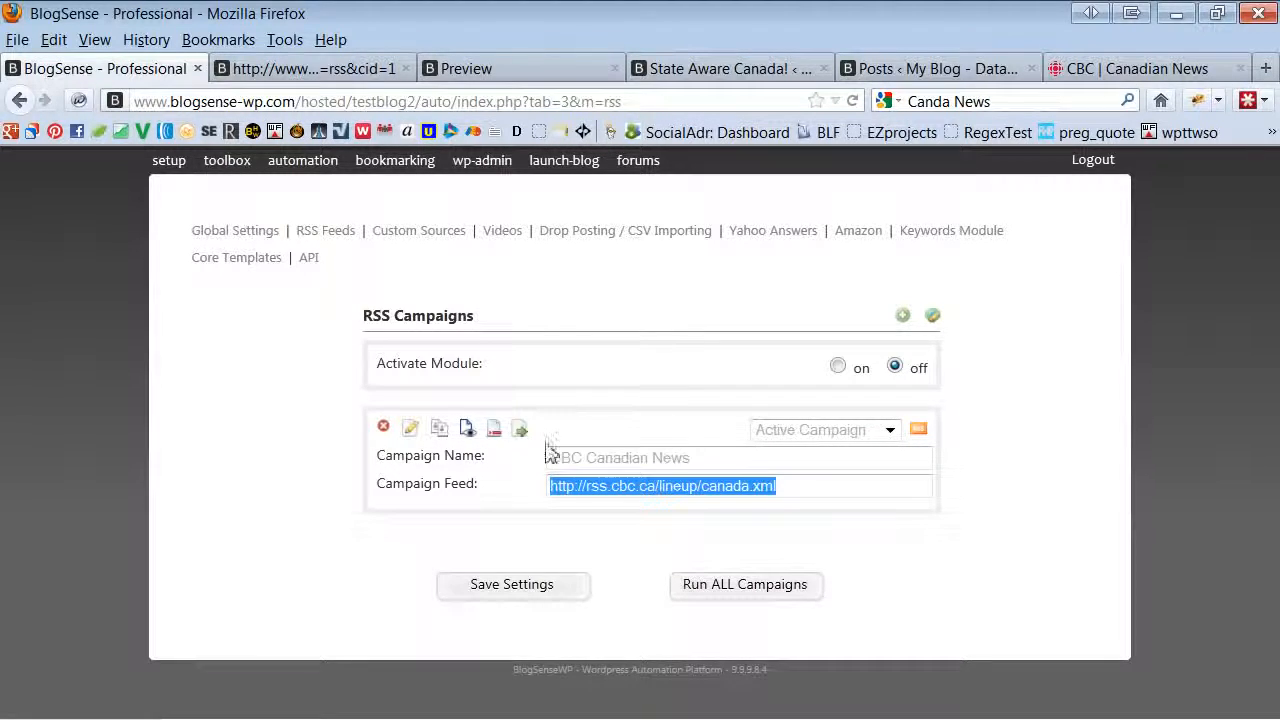
left_click(1138, 68)
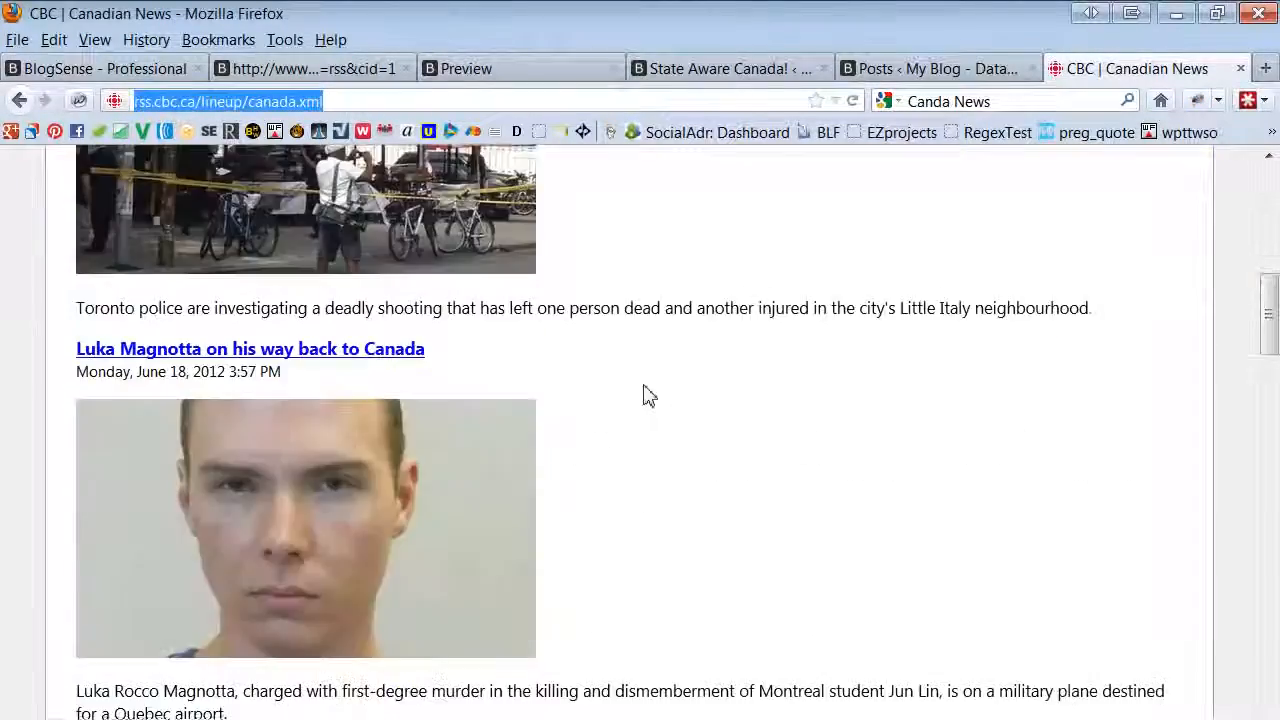
scroll("down", 3)
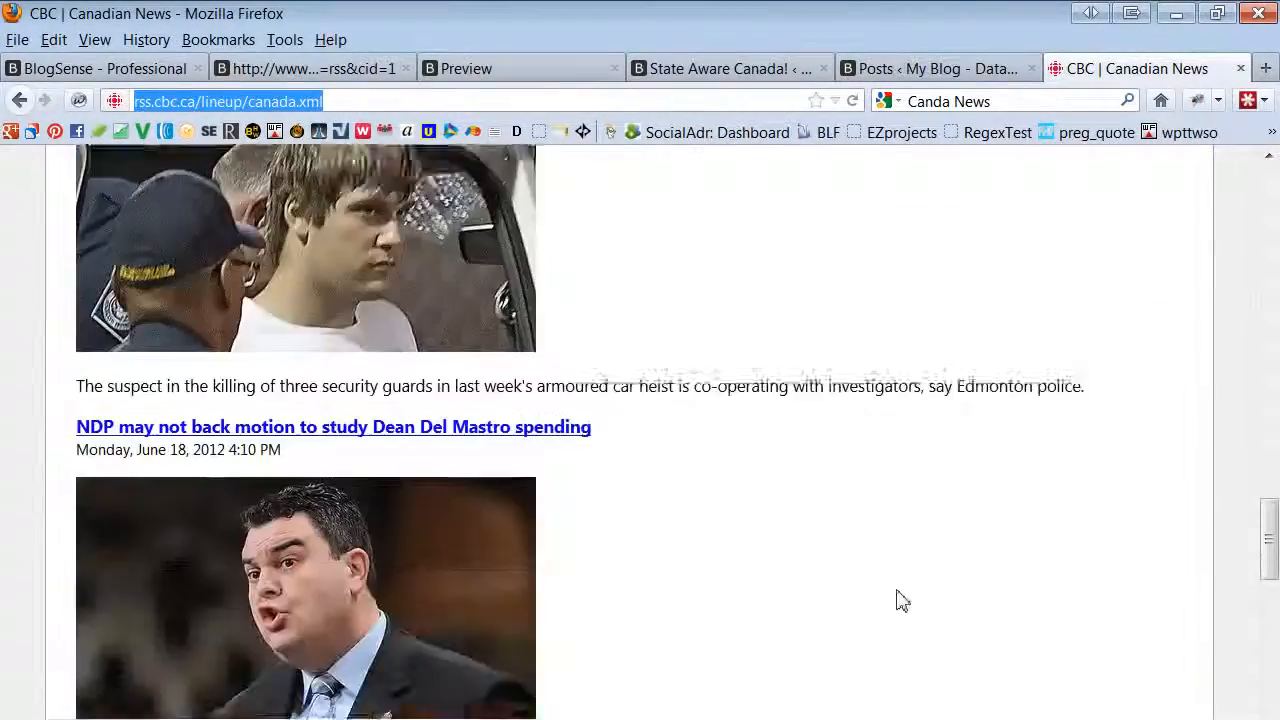
scroll("down", 3)
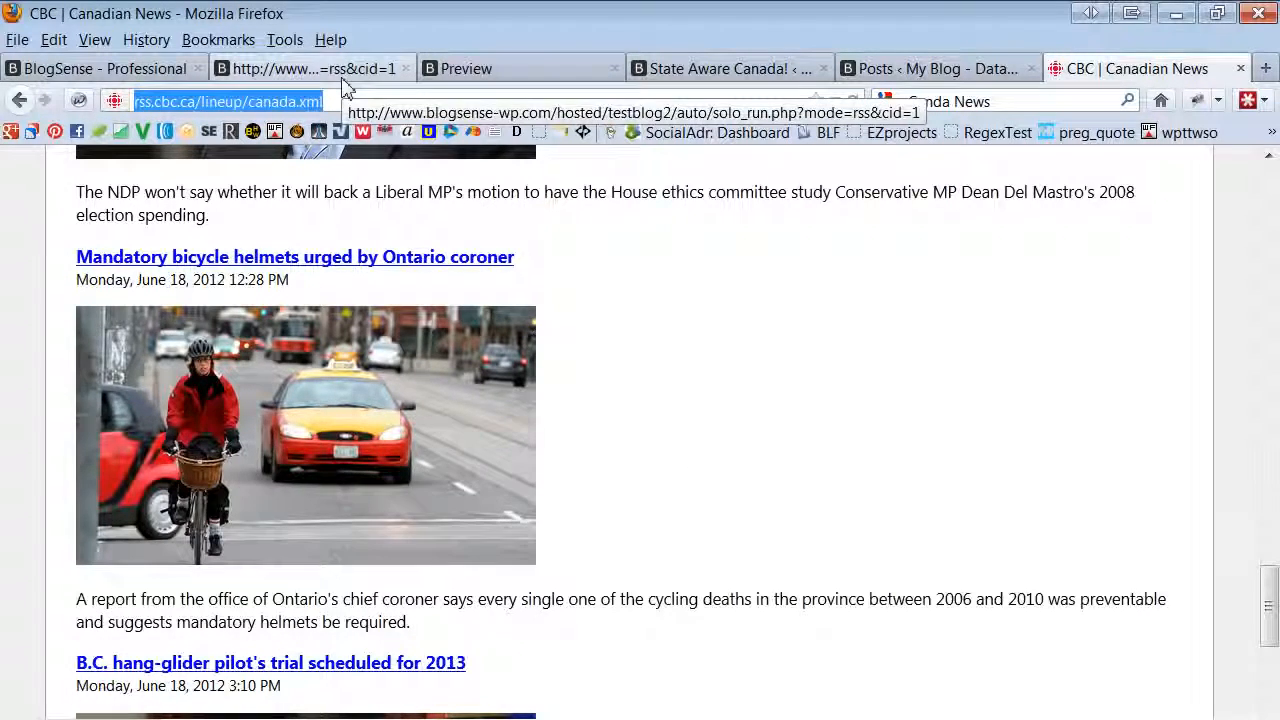
left_click(100, 68)
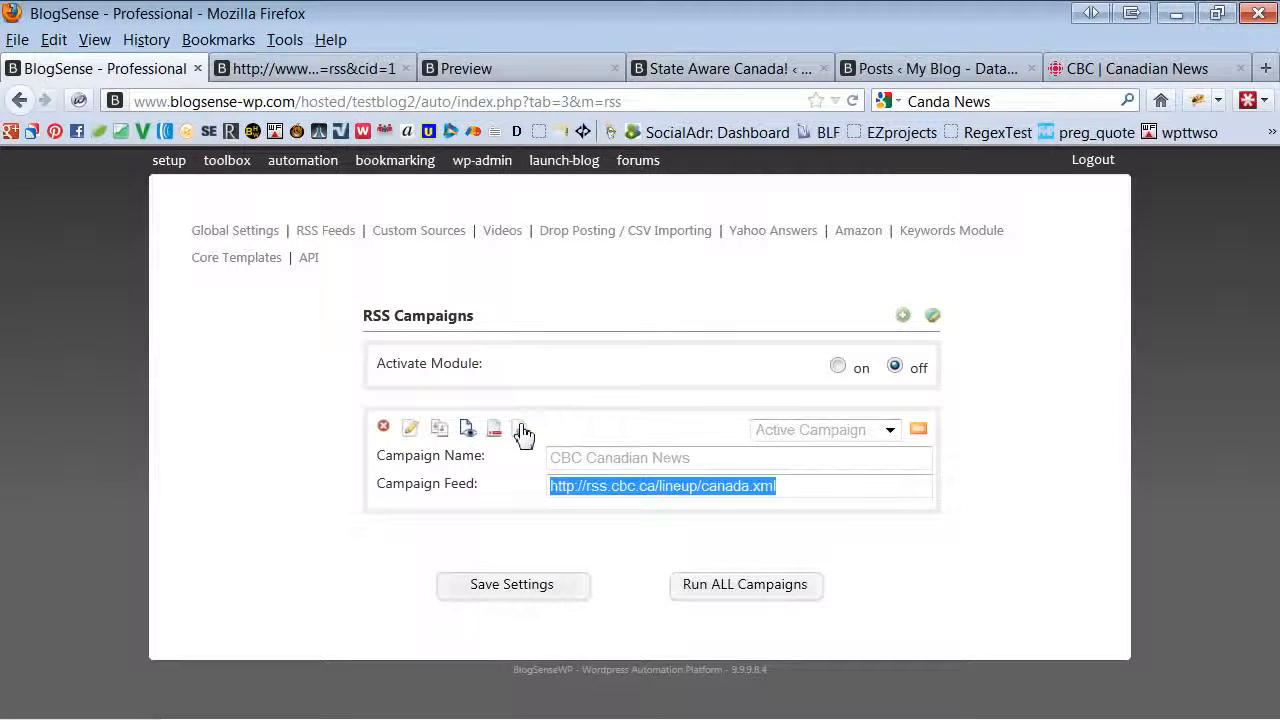
Run the CBC Canadian News campaign and confirm the run
left_click(520, 428)
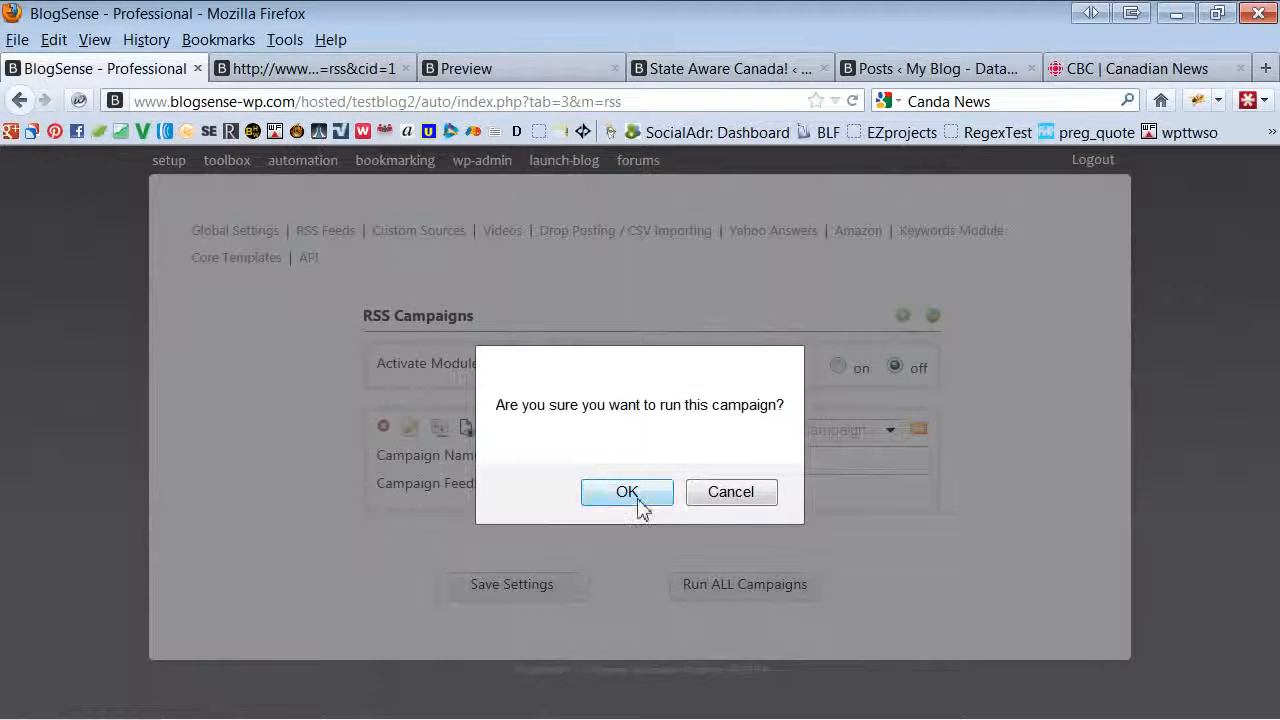
left_click(627, 491)
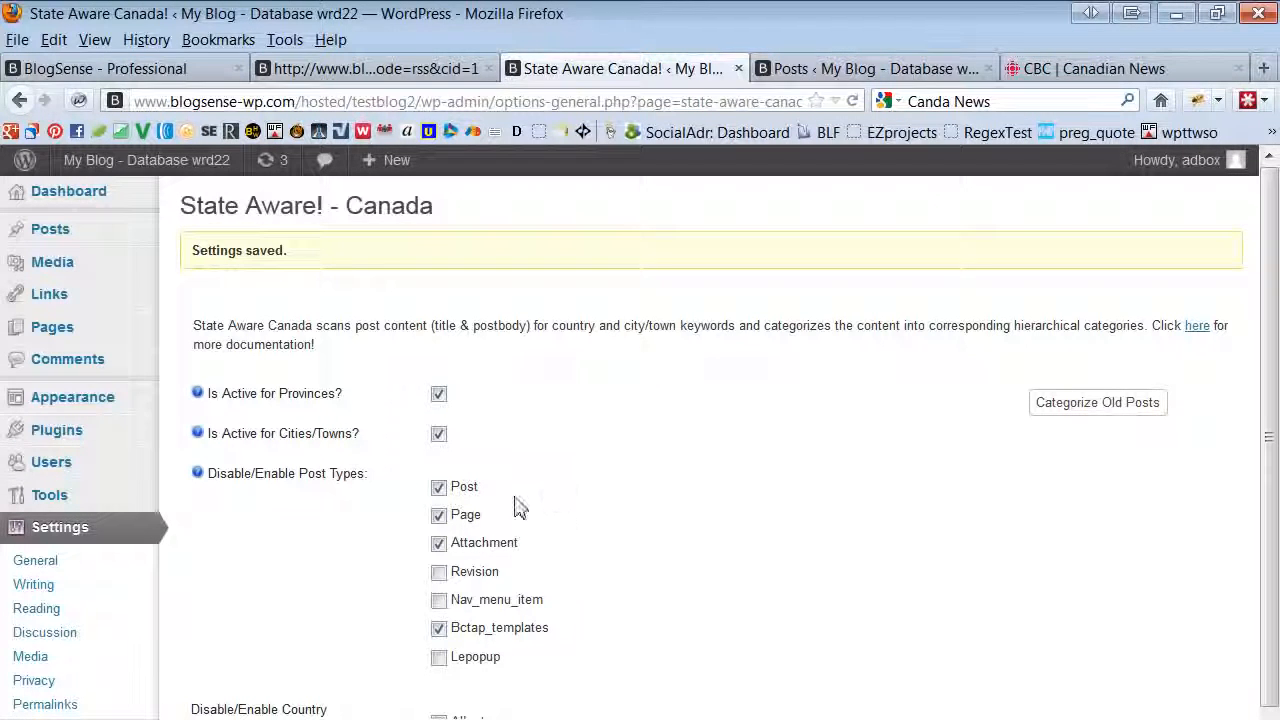
mouse_move(483, 495)
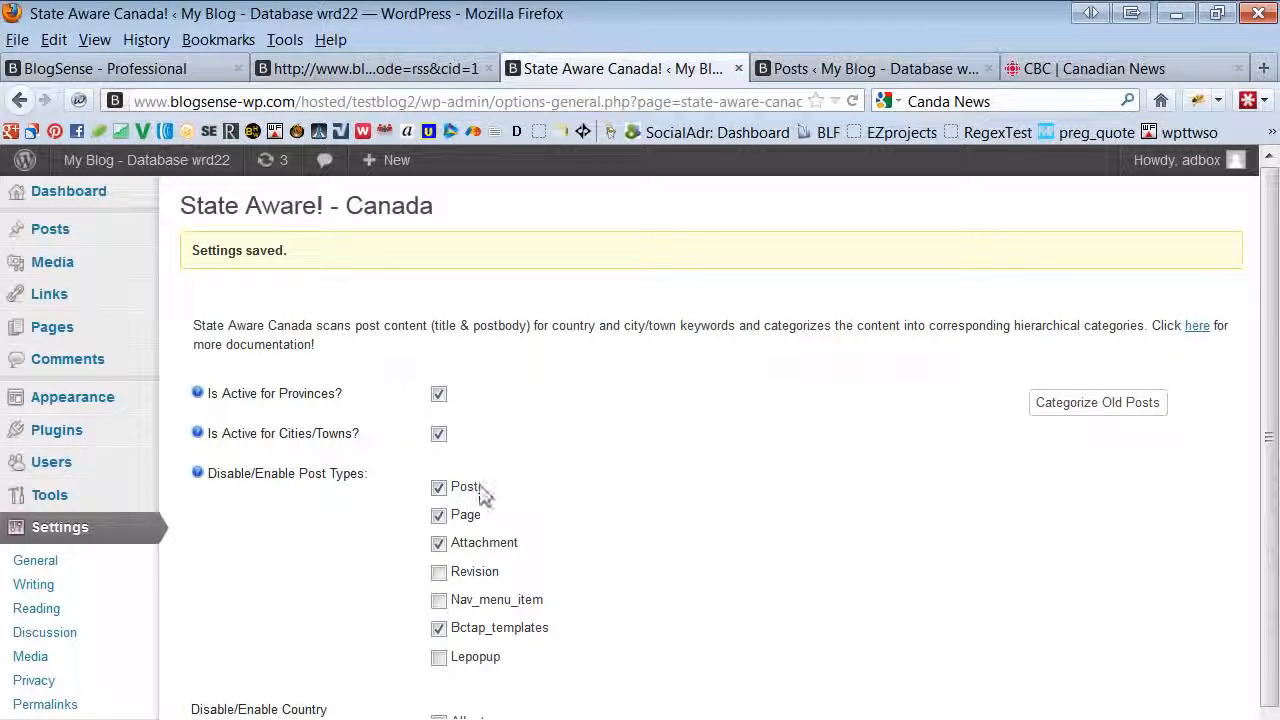
mouse_move(563, 643)
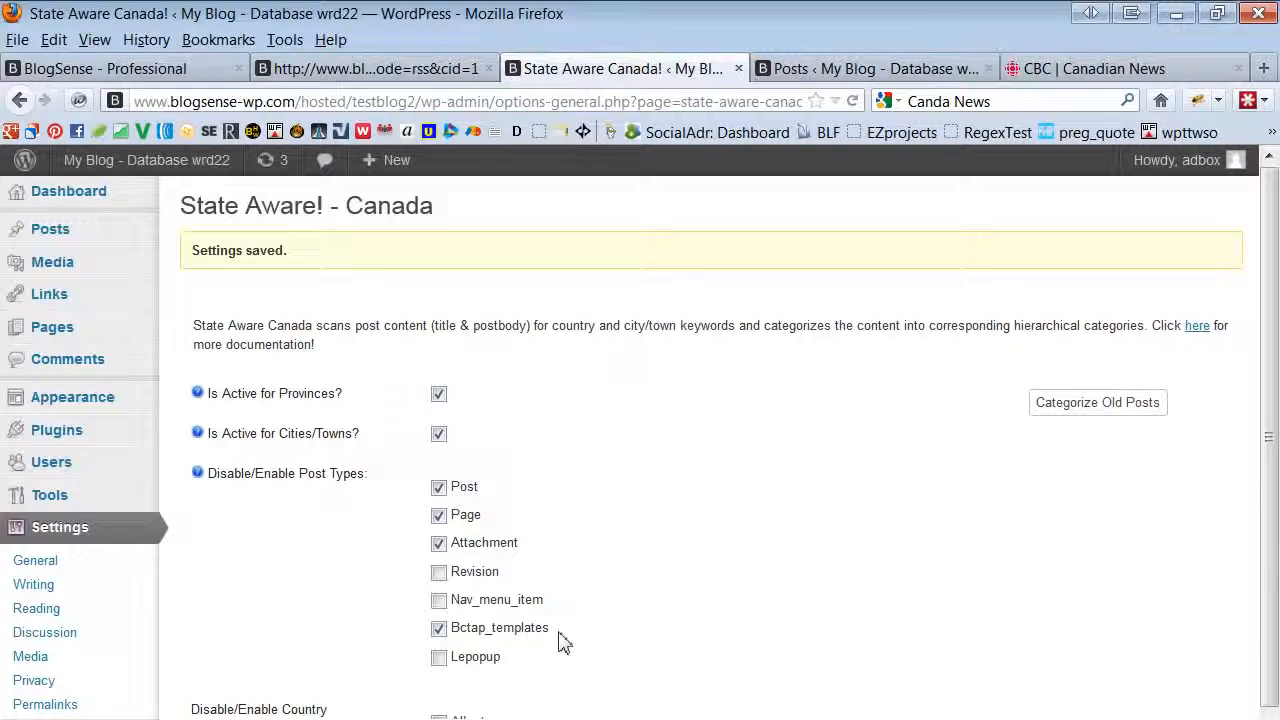
Scroll the State Aware Canada settings down to the province checkbox list
double_click(499, 627)
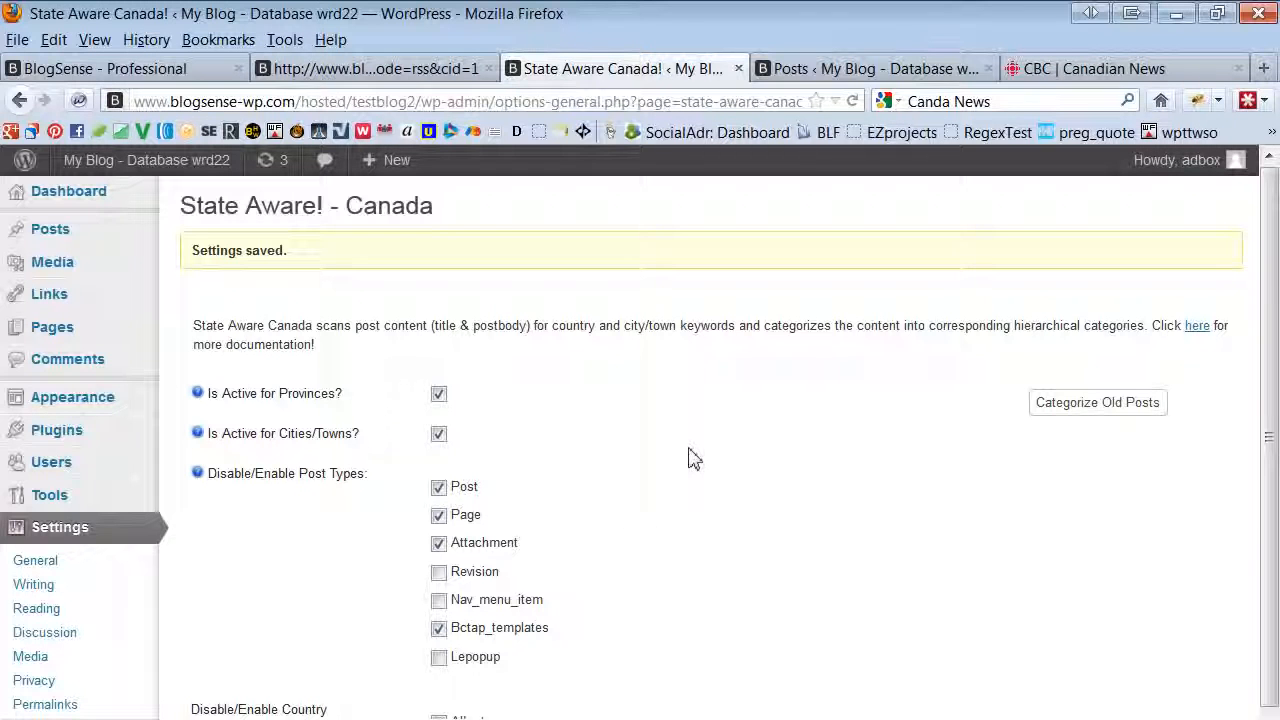
mouse_move(1092, 415)
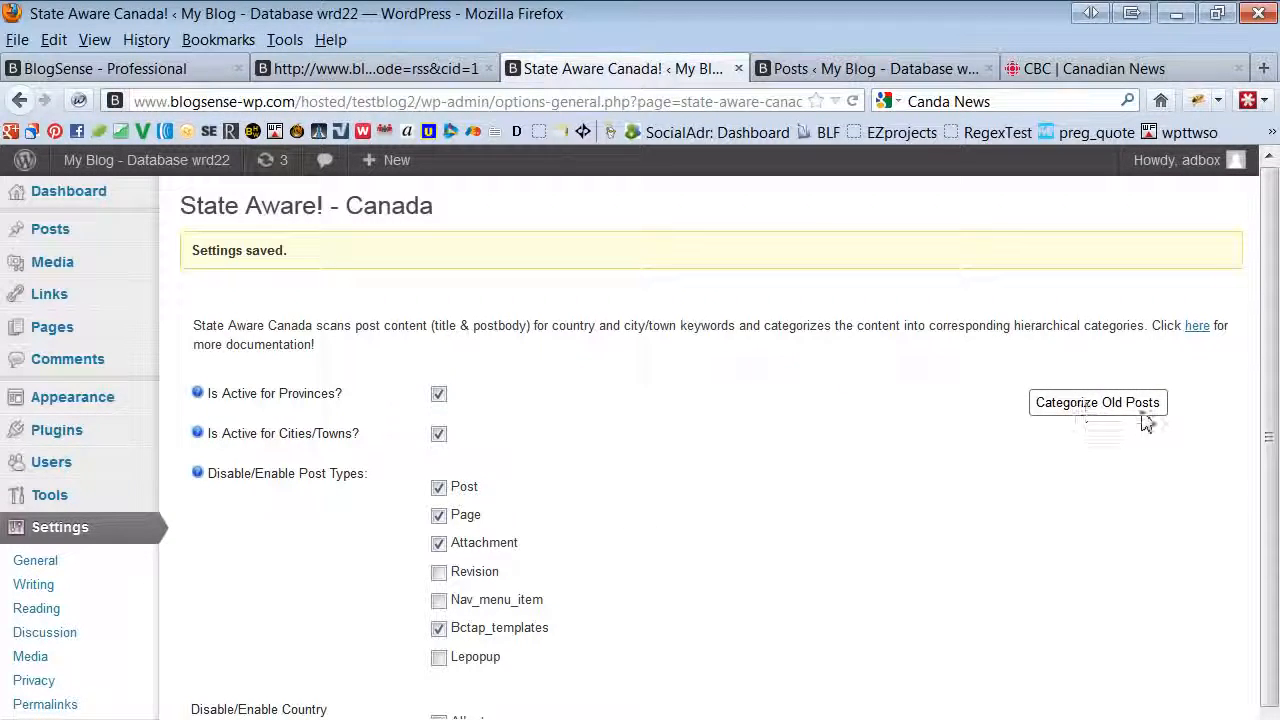
mouse_move(560, 415)
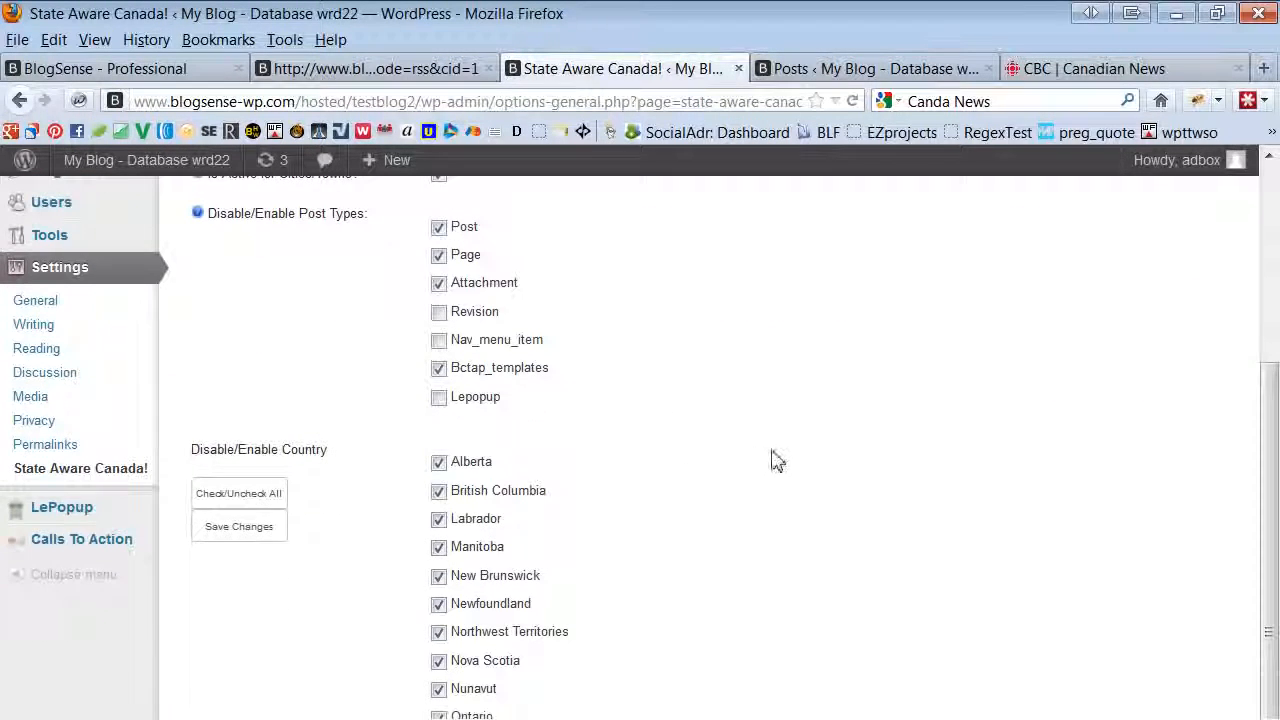
mouse_move(500, 476)
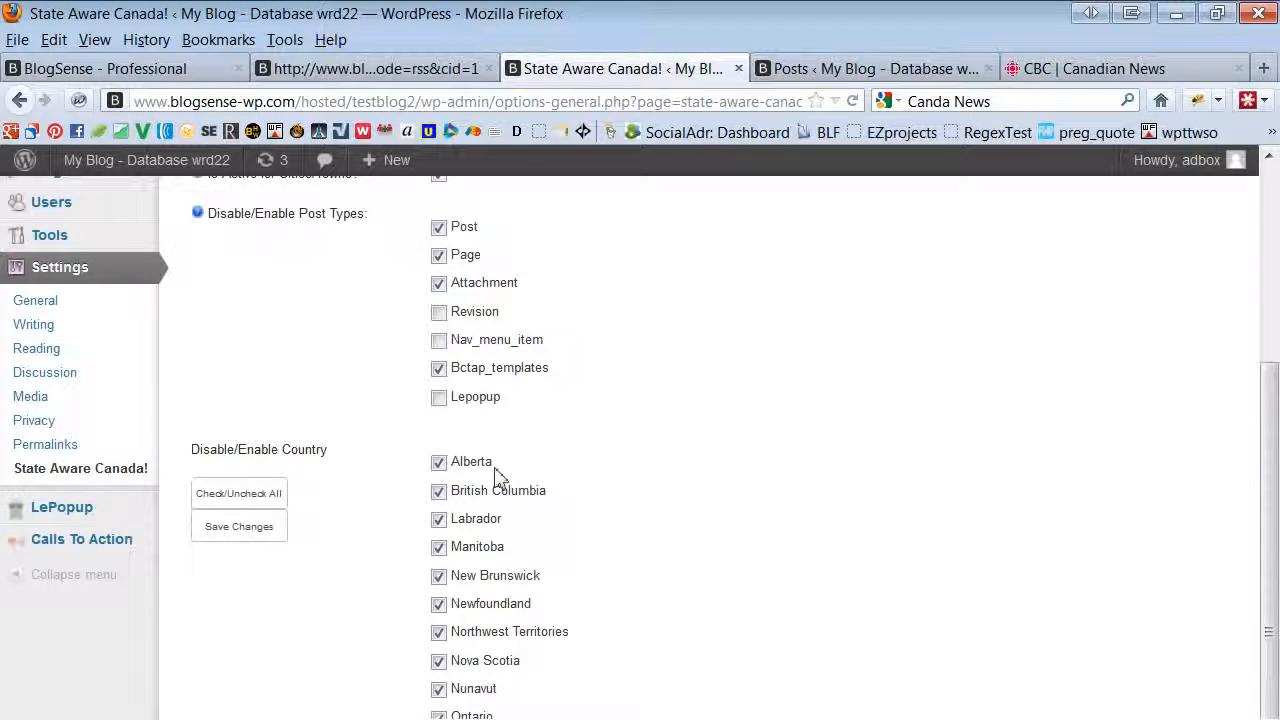
View the CBC campaign run output listing published and ignored stories
double_click(302, 449)
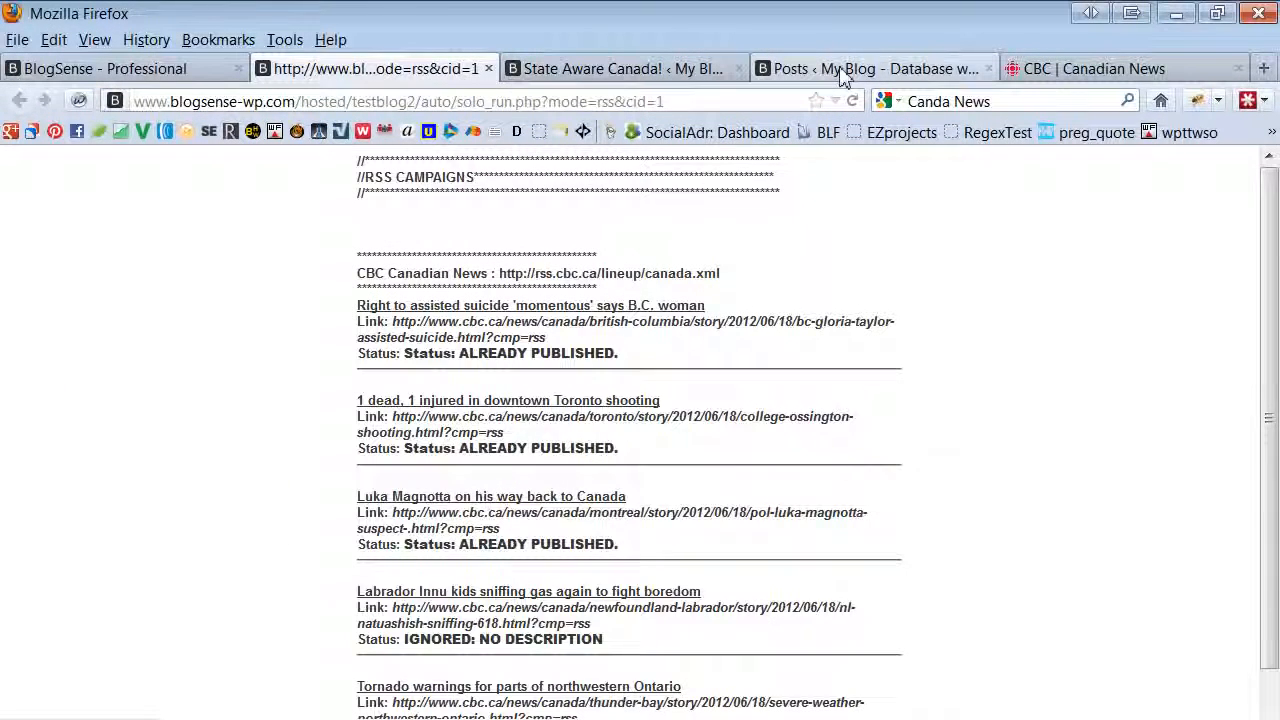
Check the nine trashed CBC posts, then reload the campaign run to re-import
left_click(870, 68)
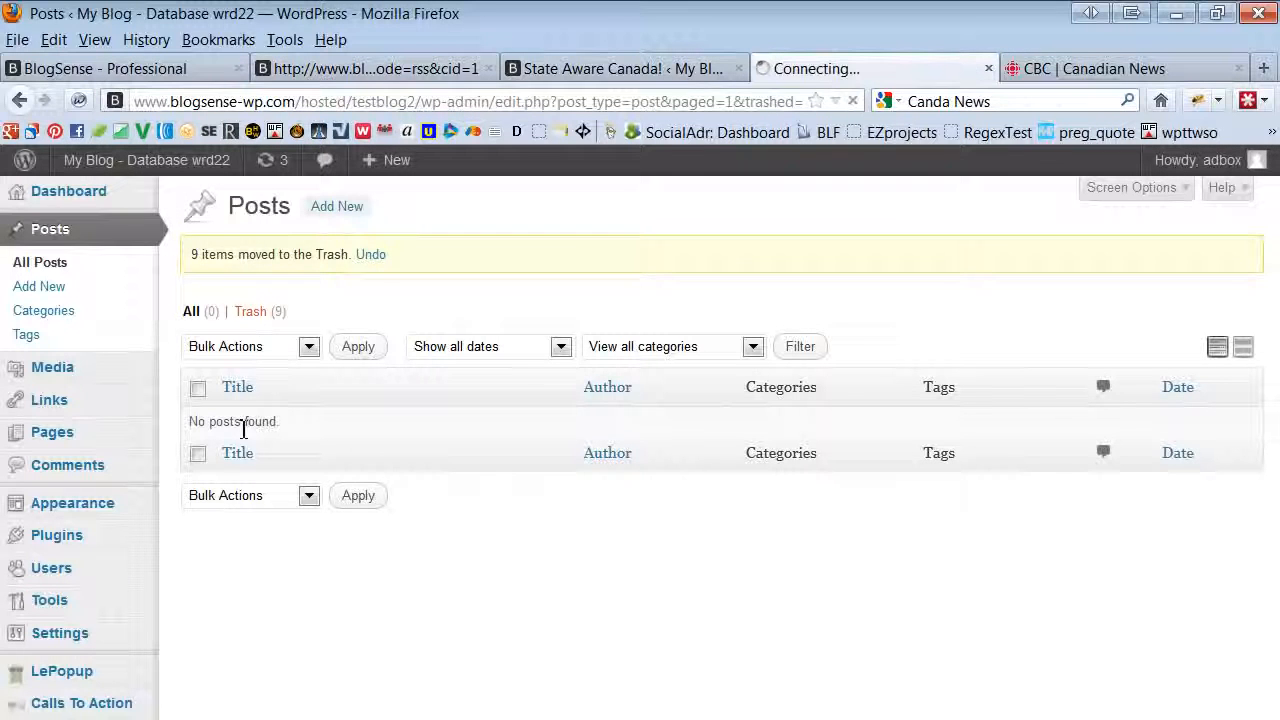
left_click(250, 311)
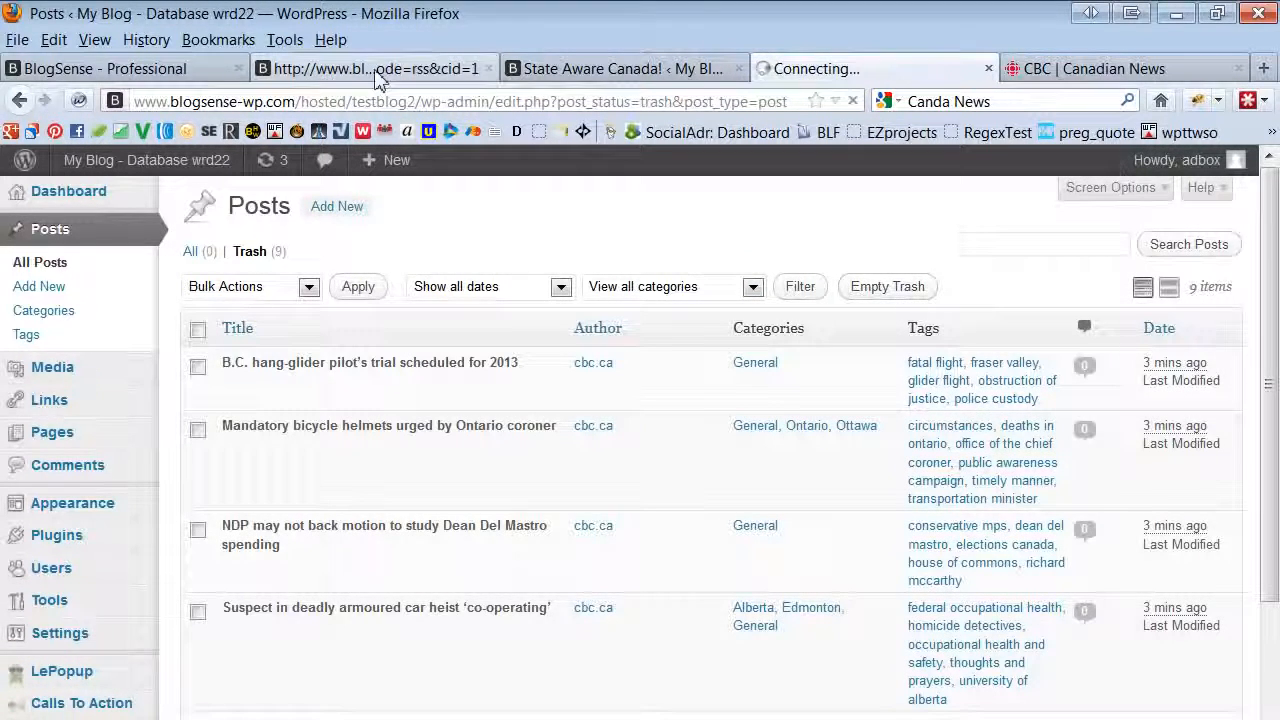
left_click(370, 68)
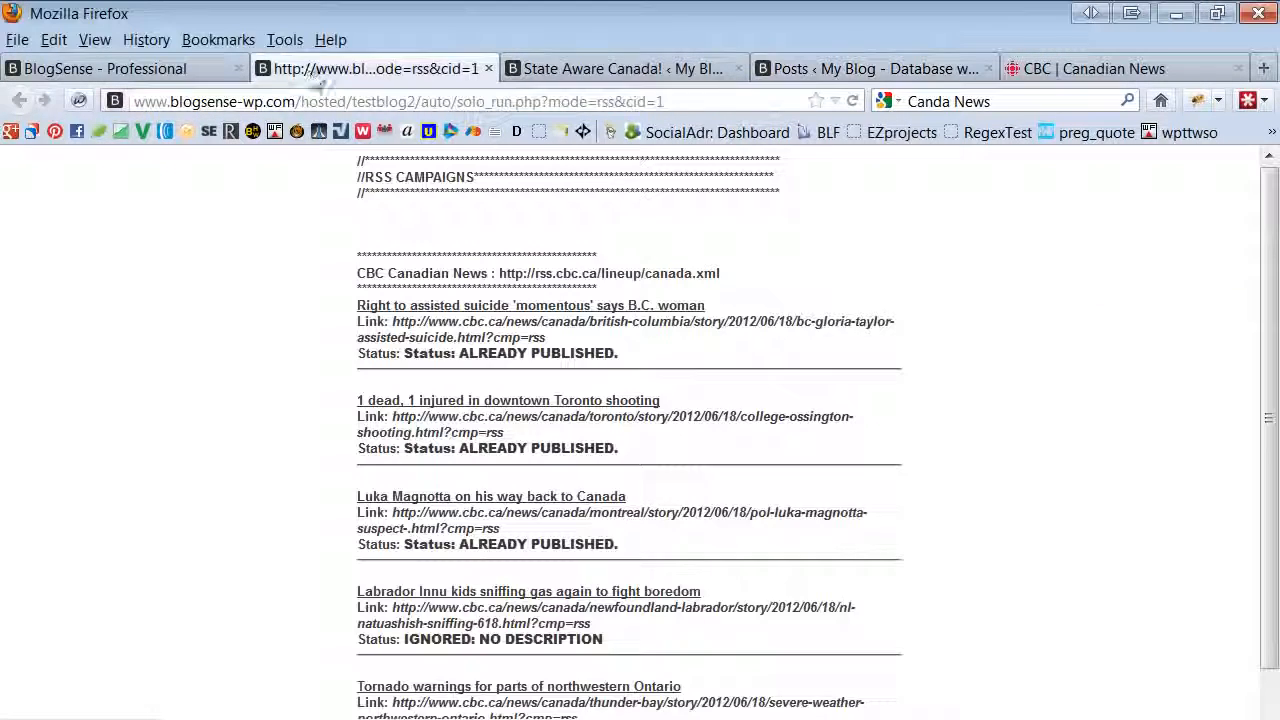
left_click(610, 68)
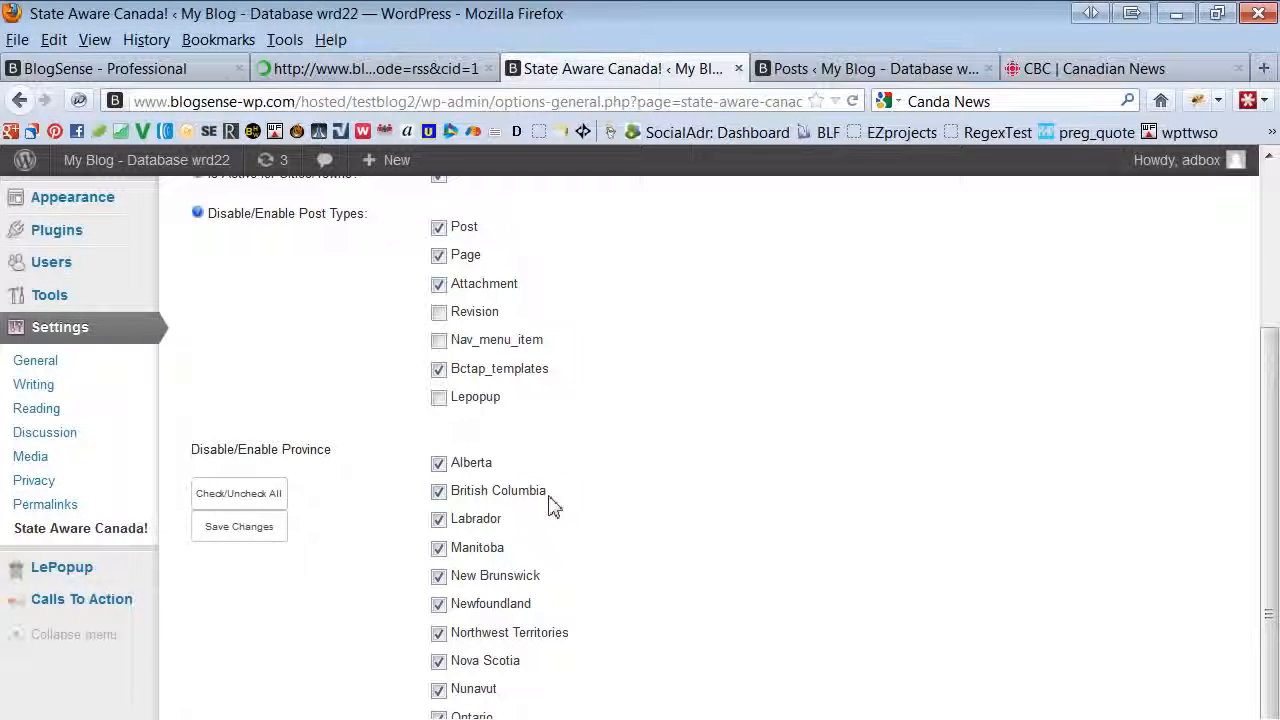
mouse_move(565, 508)
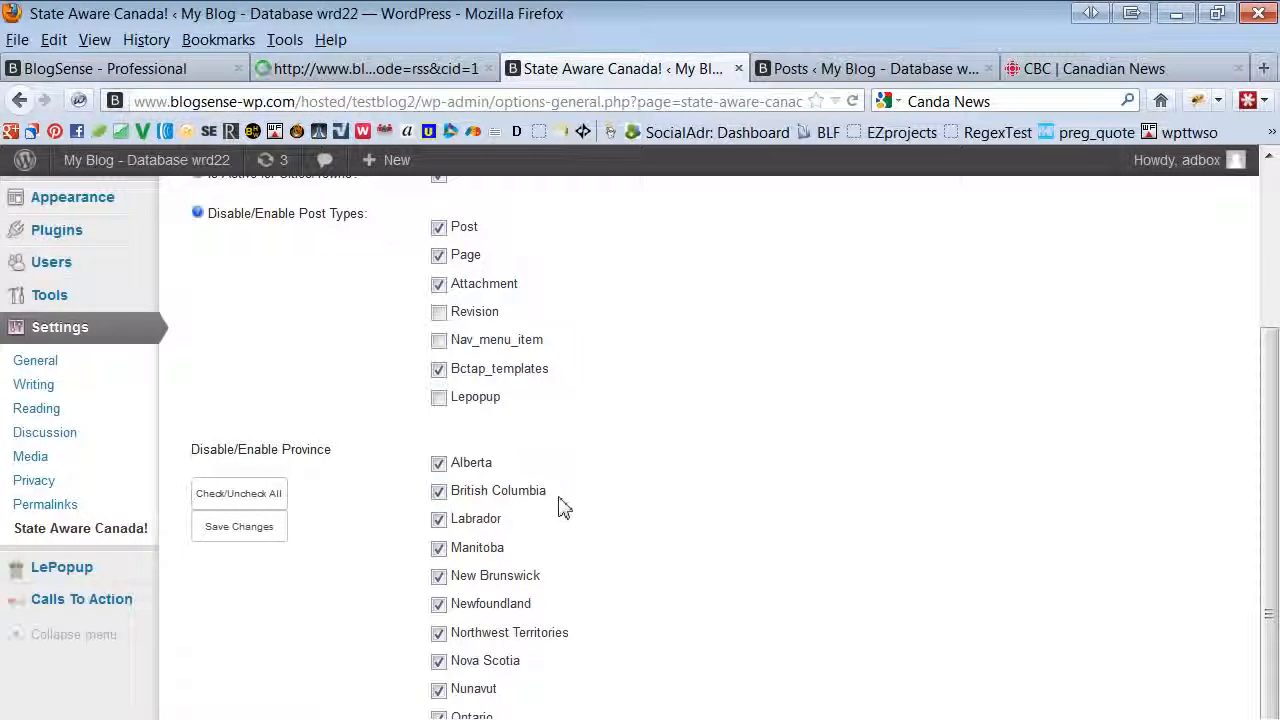
mouse_move(583, 509)
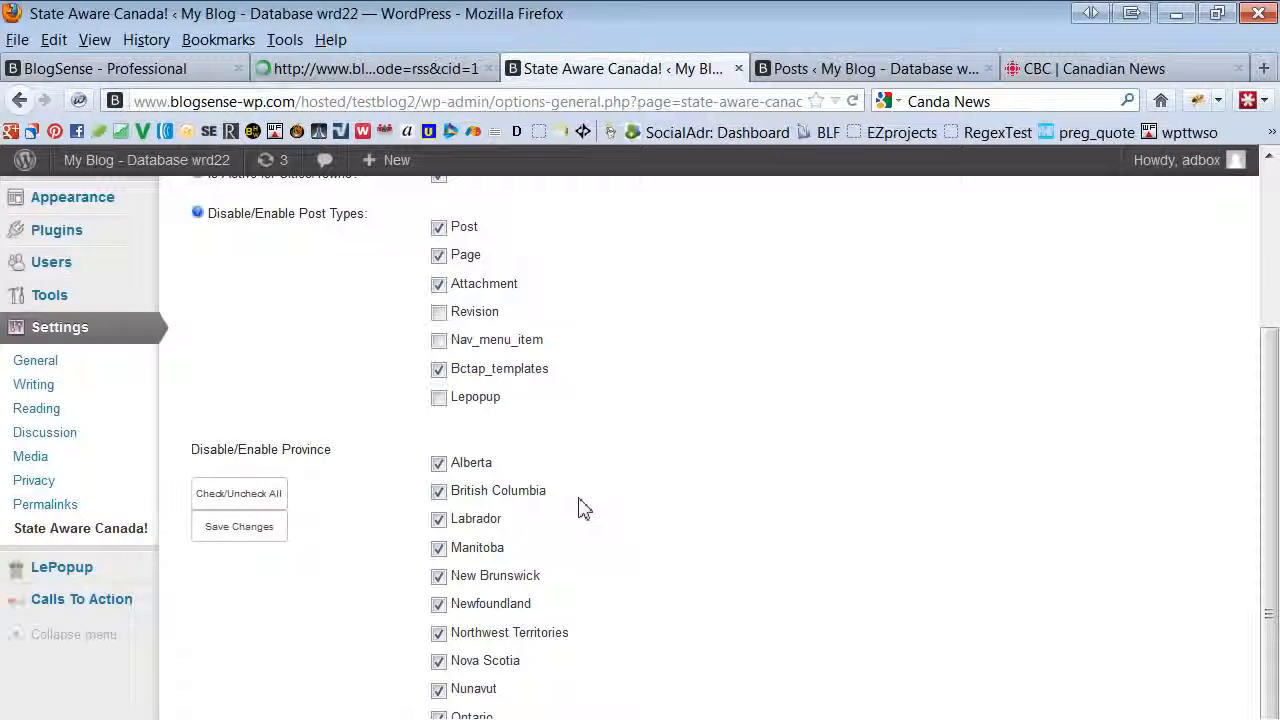
mouse_move(783, 583)
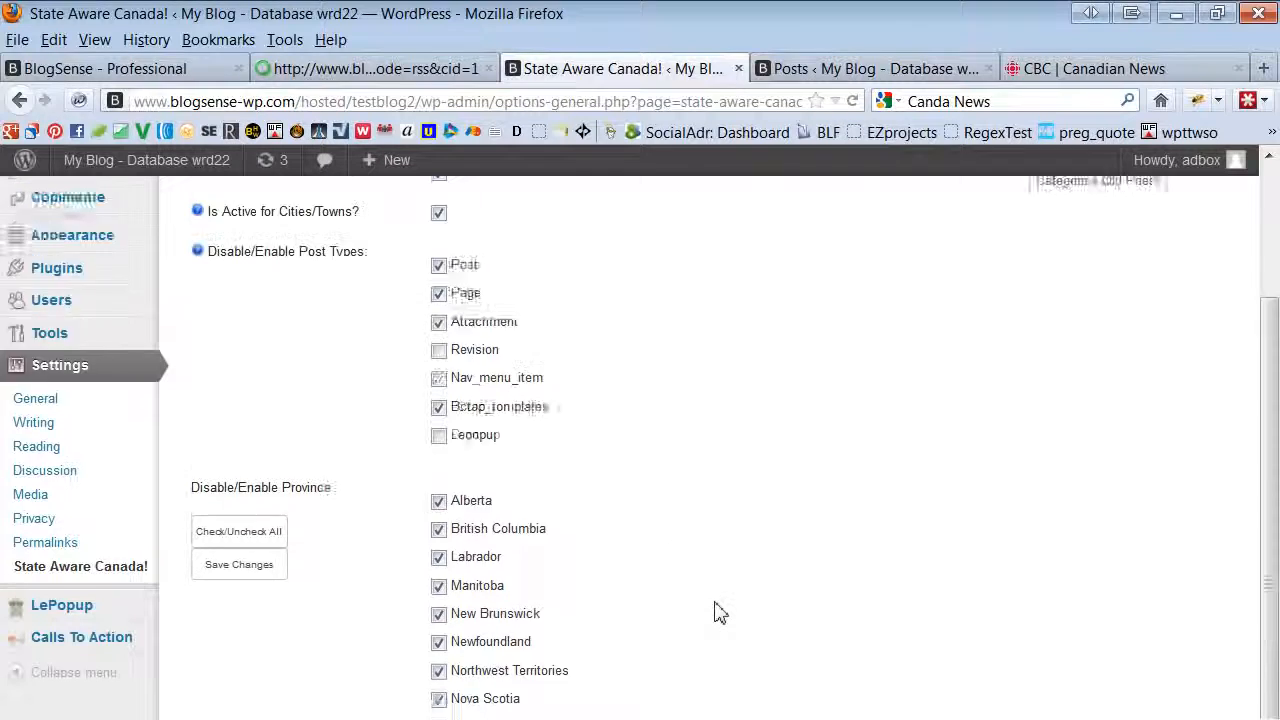
Scroll through the province settings and RSS run log, then go to Posts
scroll("down", 3)
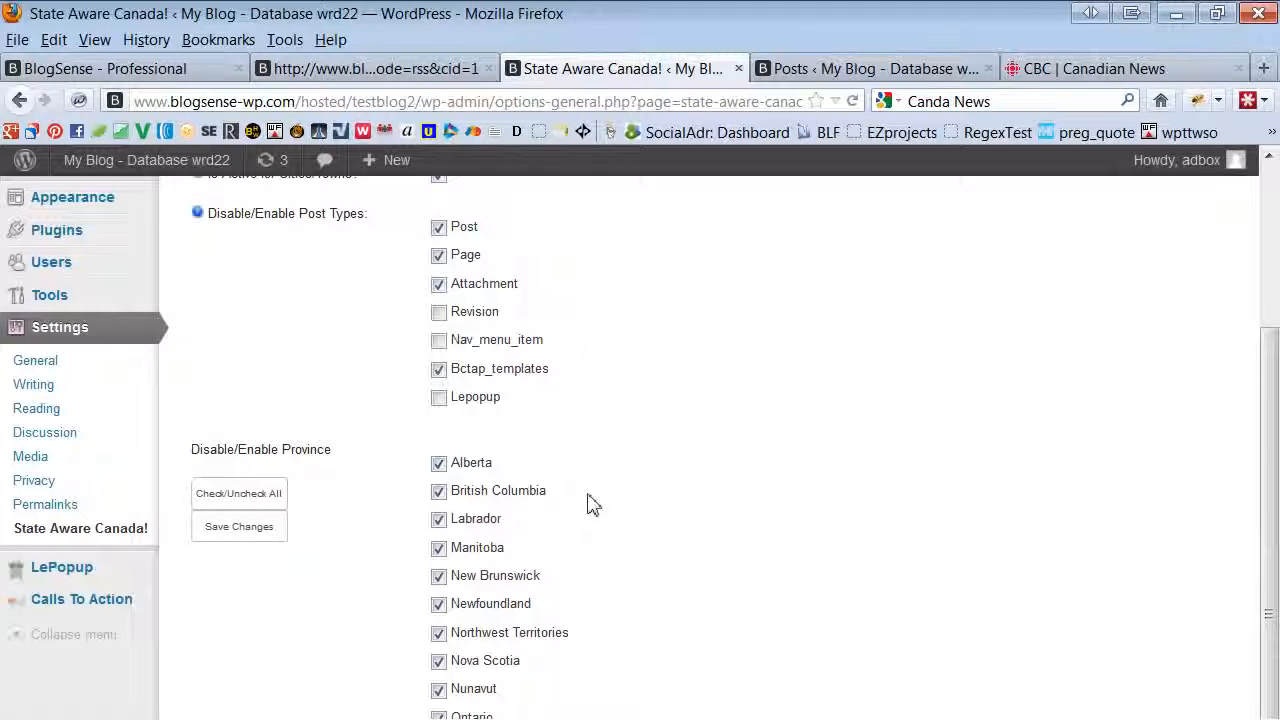
mouse_move(657, 495)
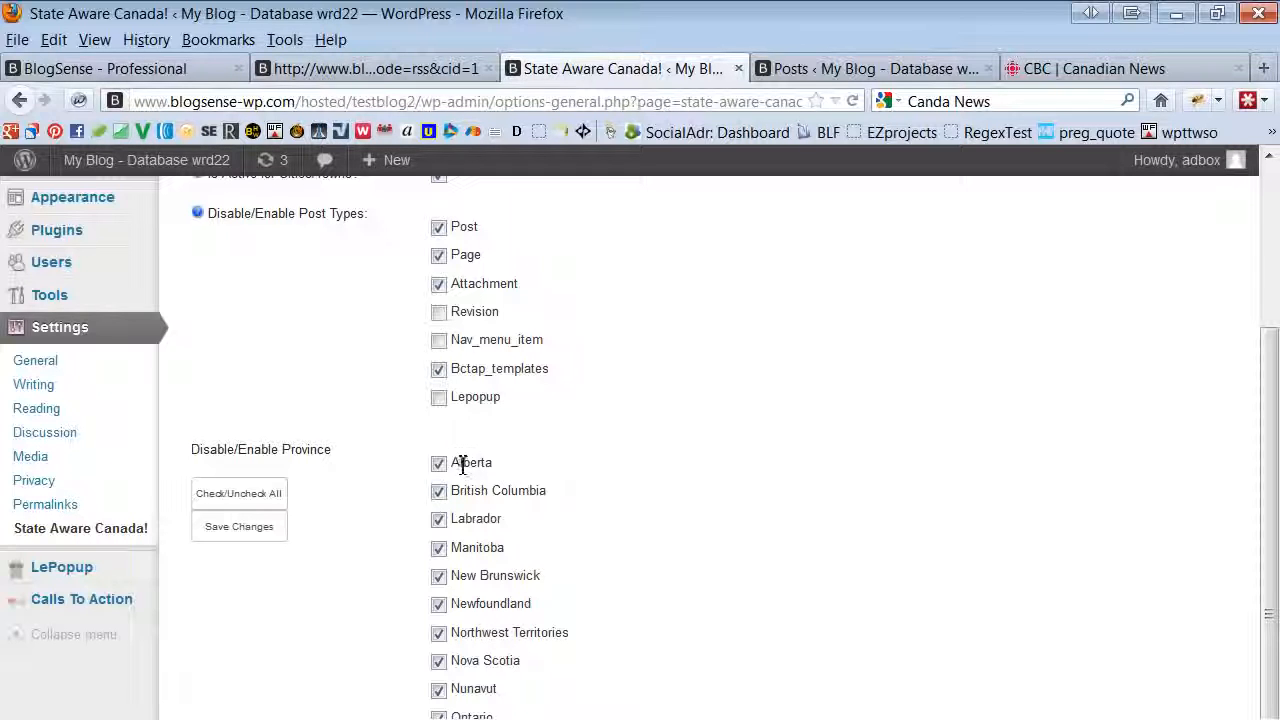
mouse_move(605, 518)
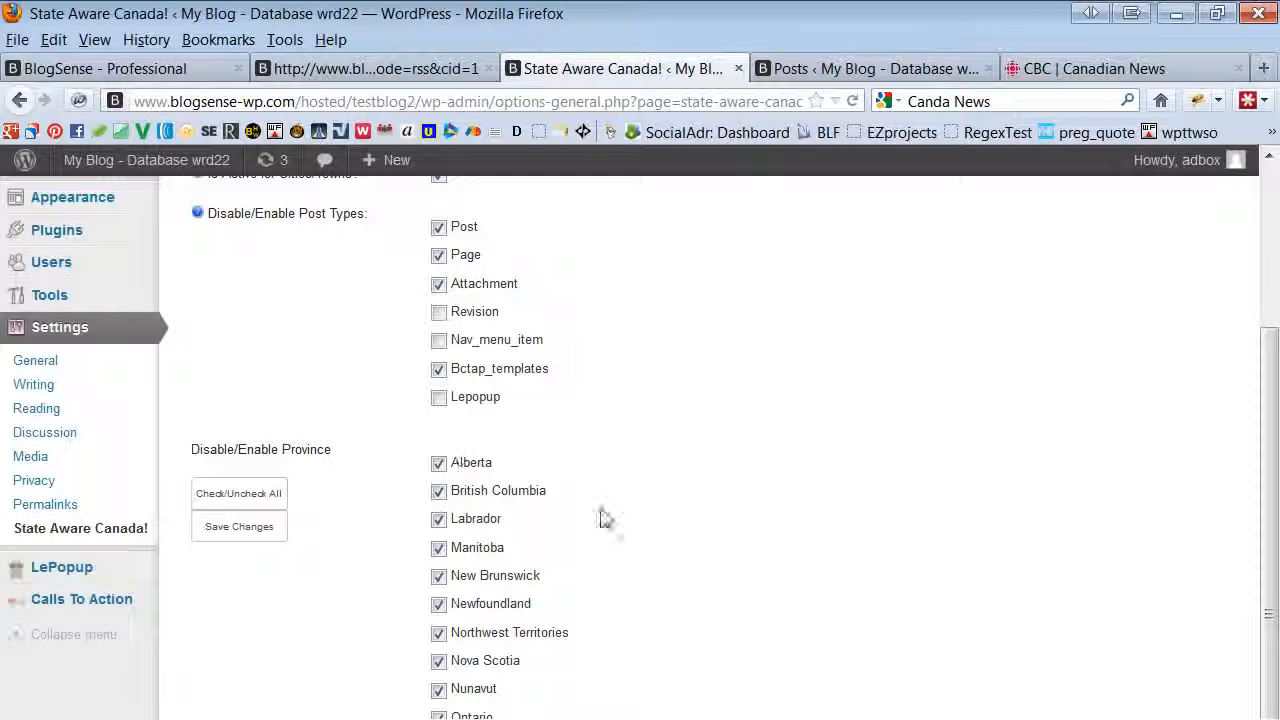
mouse_move(775, 525)
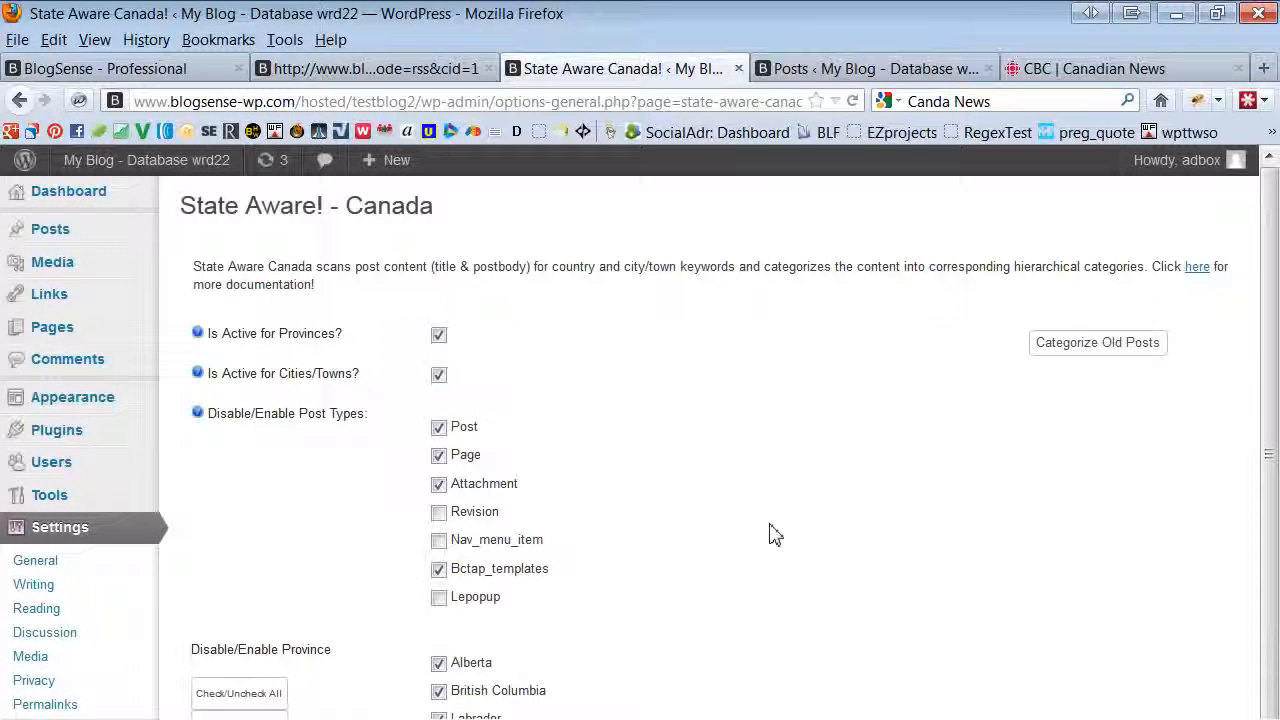
mouse_move(748, 460)
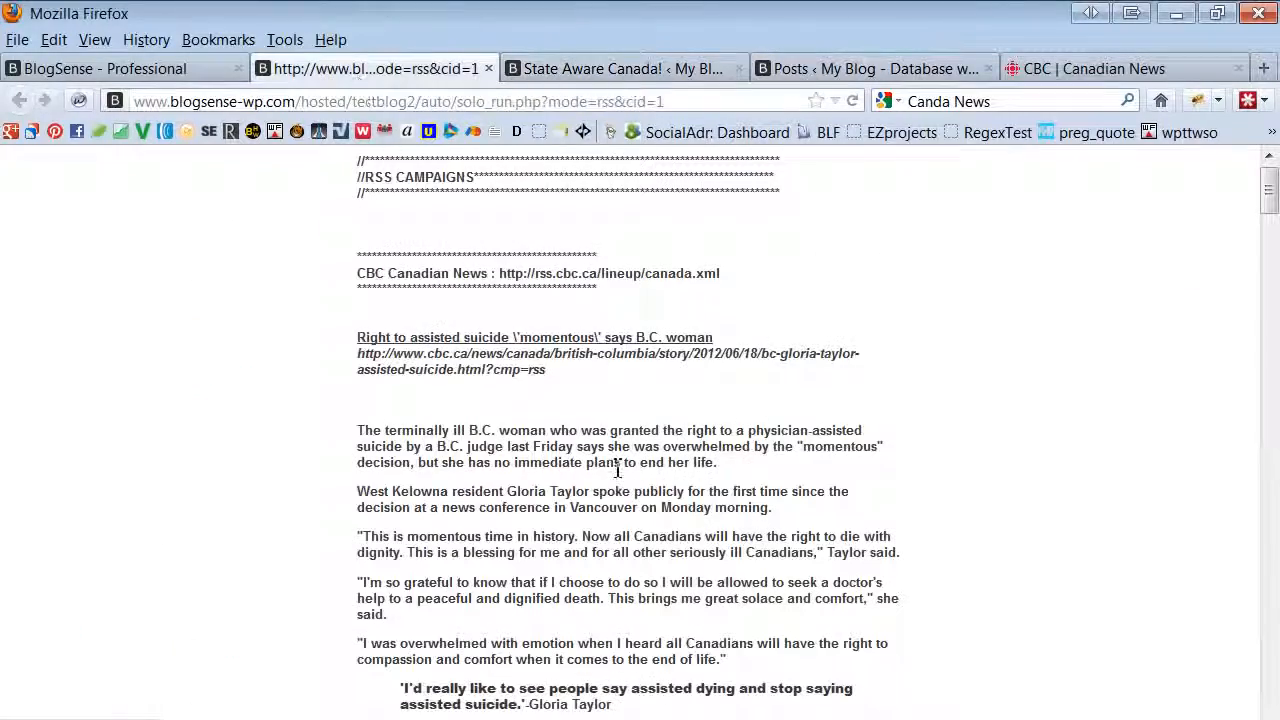
scroll("down", 3)
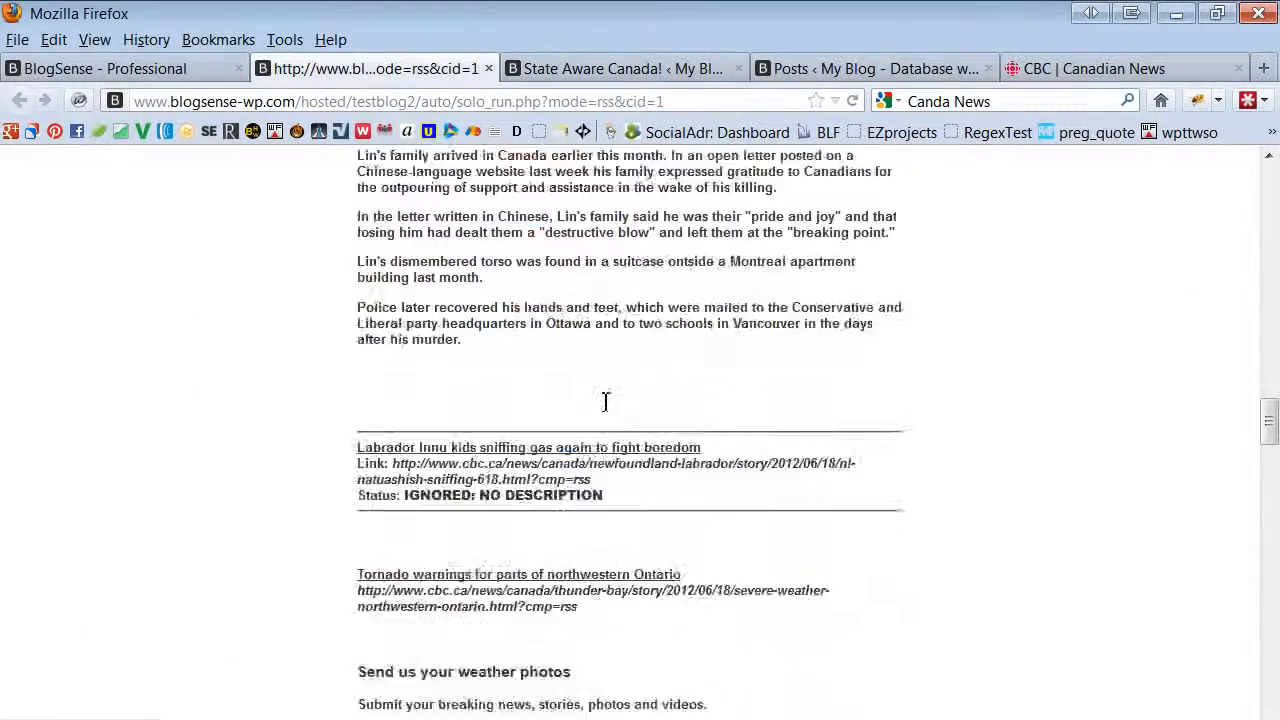
left_click(870, 68)
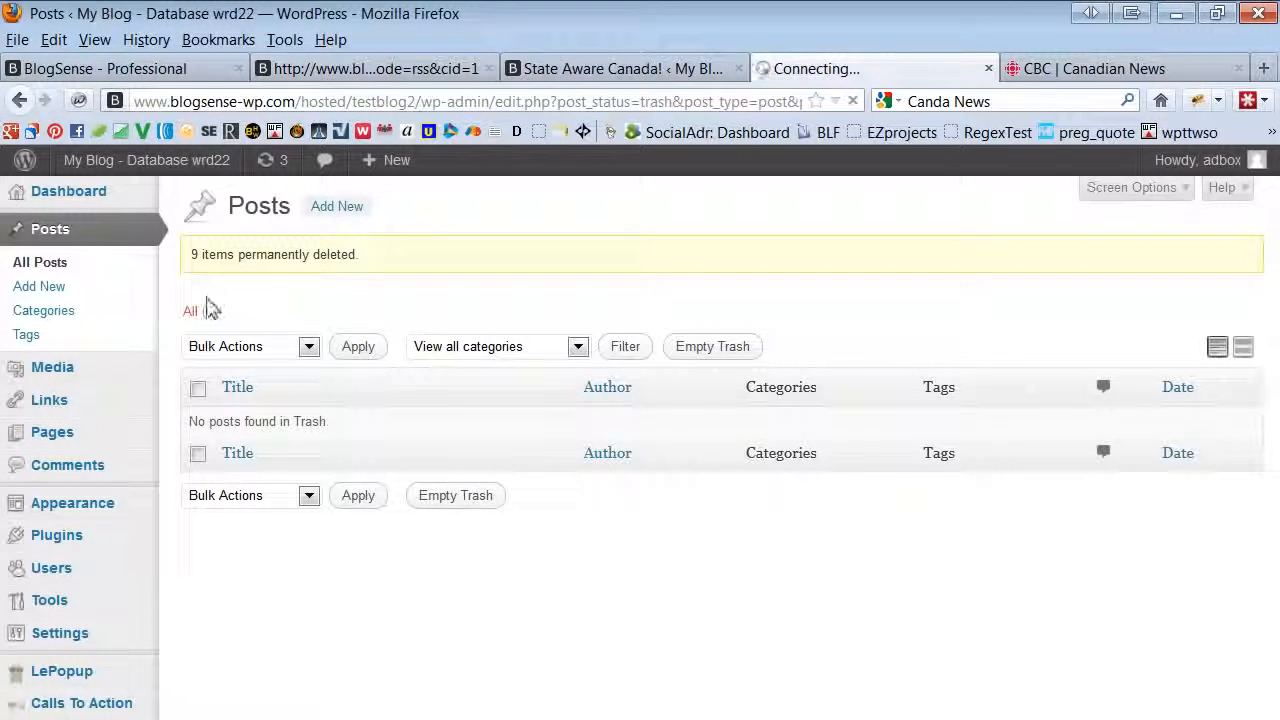
List all nine posts by category and edit the B.C. assisted-suicide post
left_click(190, 311)
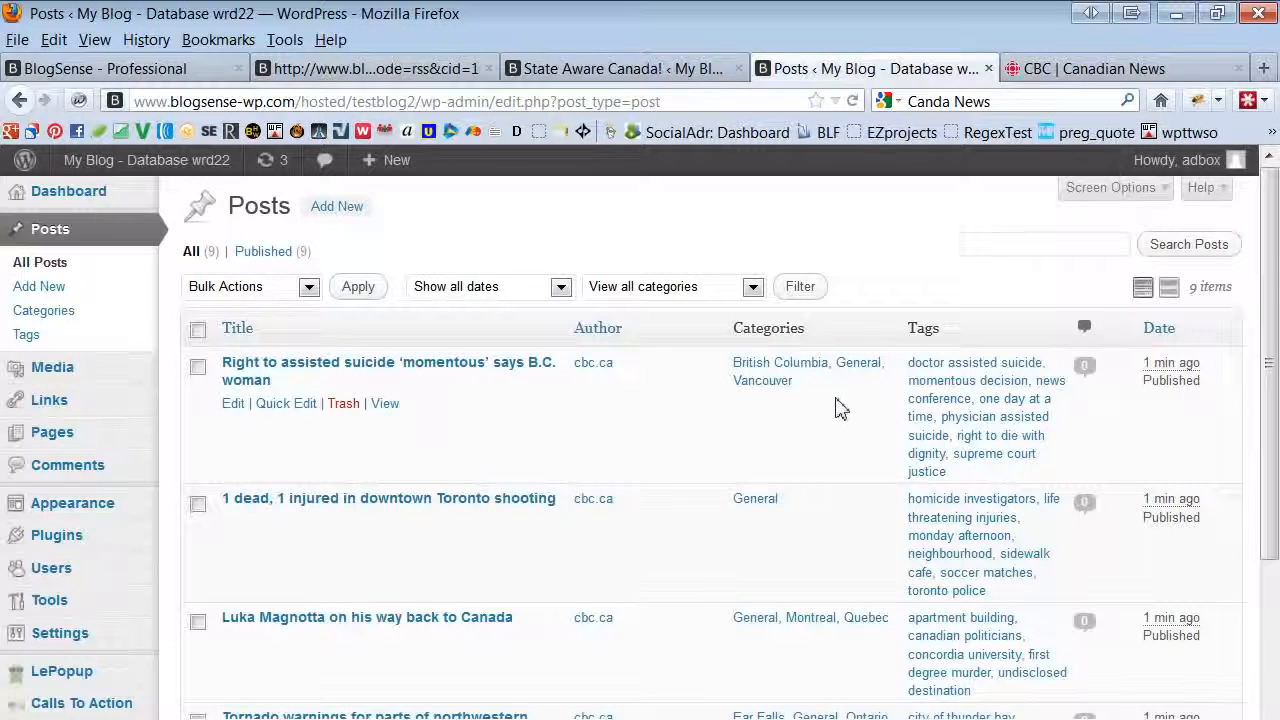
mouse_move(278, 388)
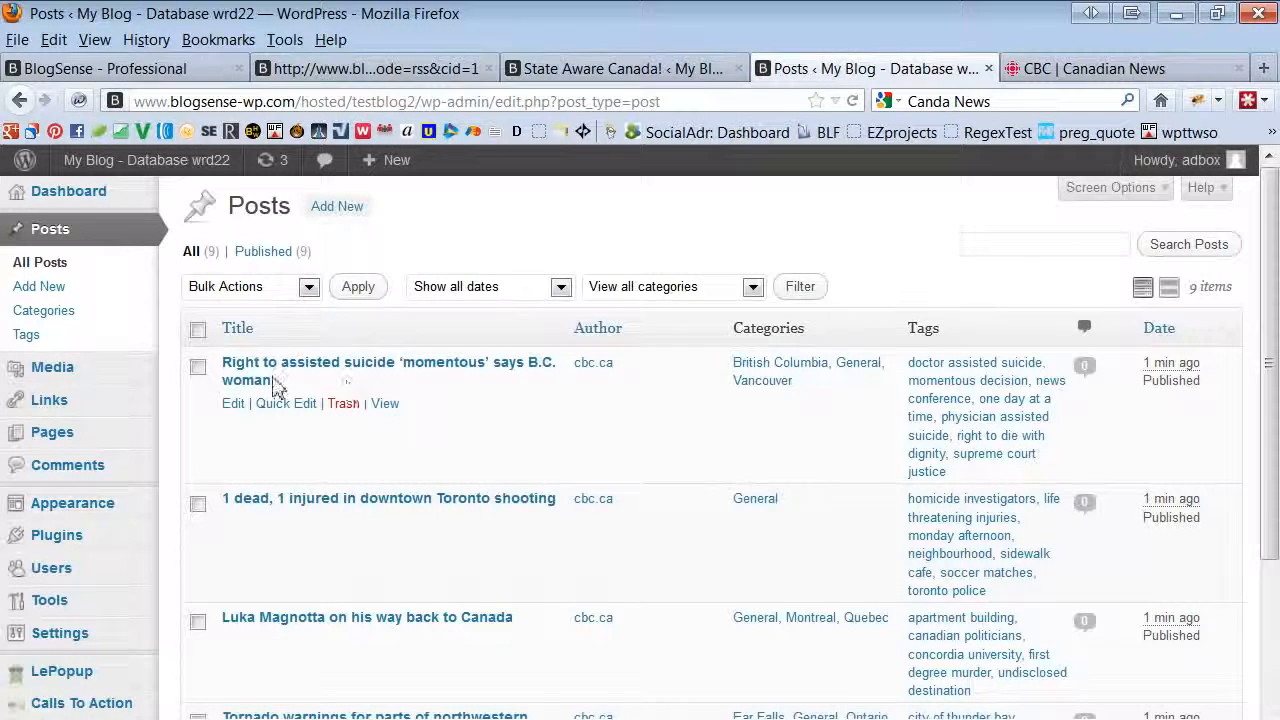
mouse_move(780, 362)
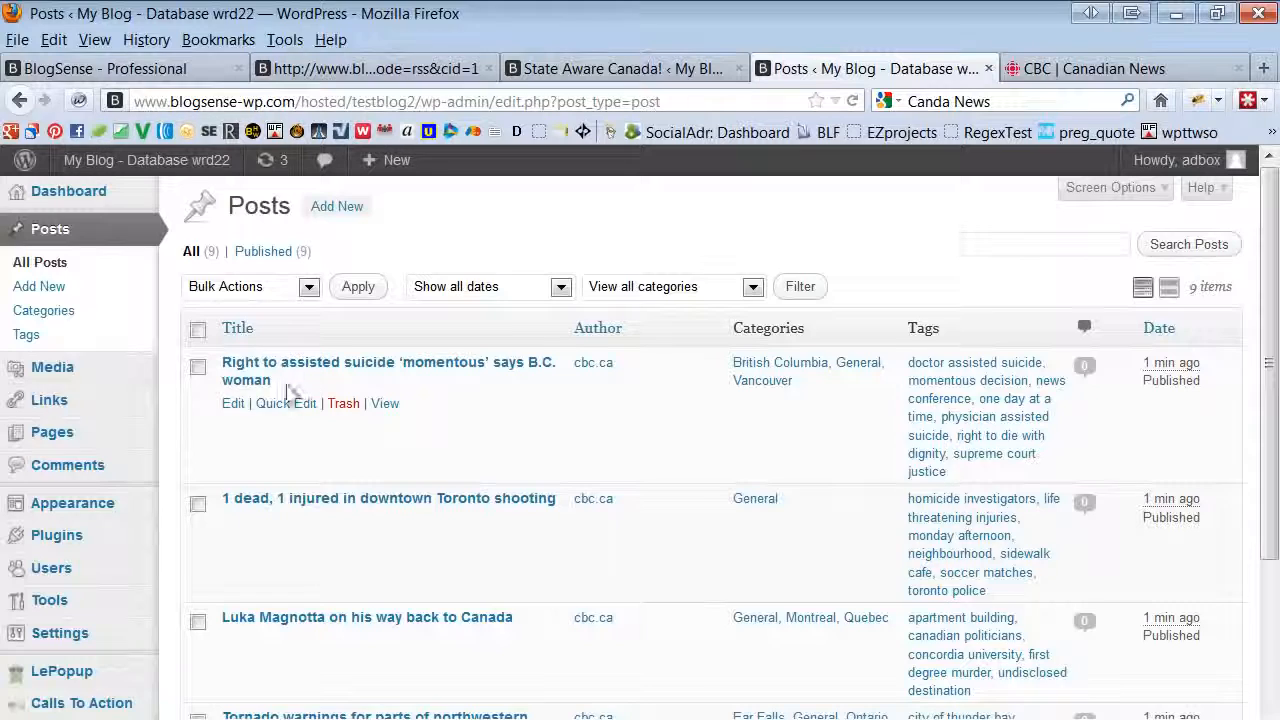
left_click(233, 403)
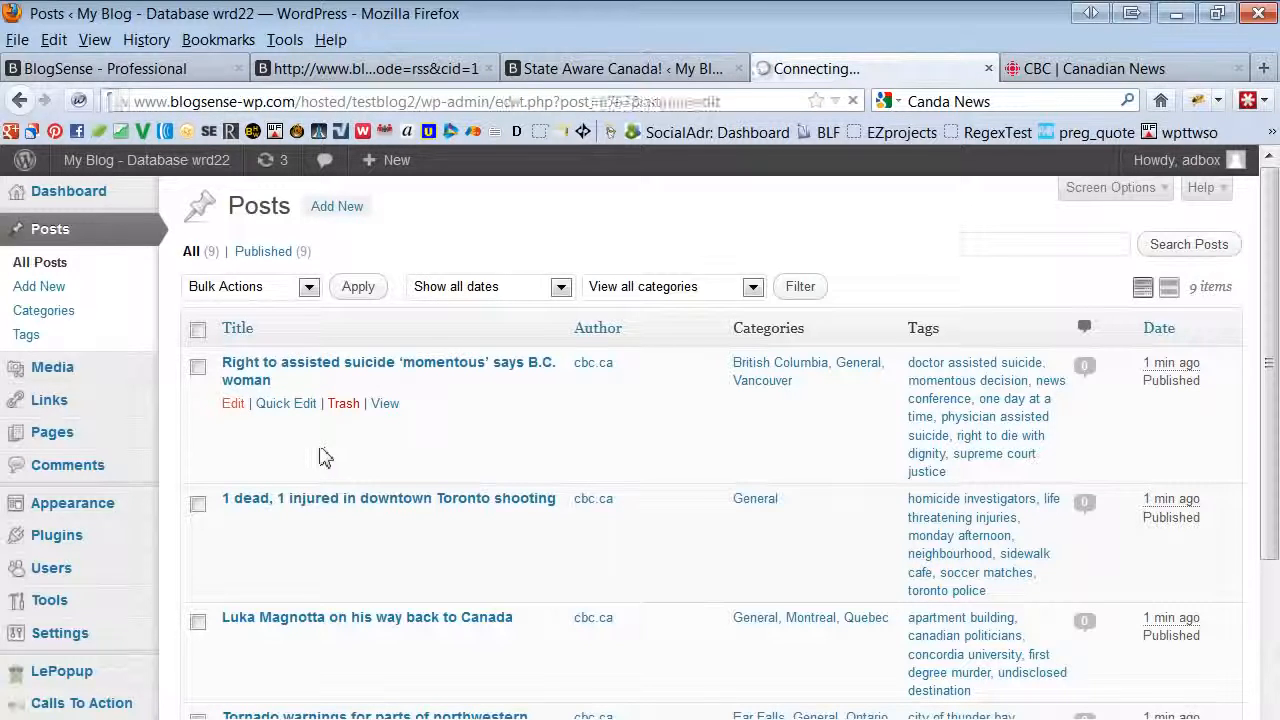
Verify British Columbia, Vancouver and General categories, then open the blog in a new tab
left_click(388, 370)
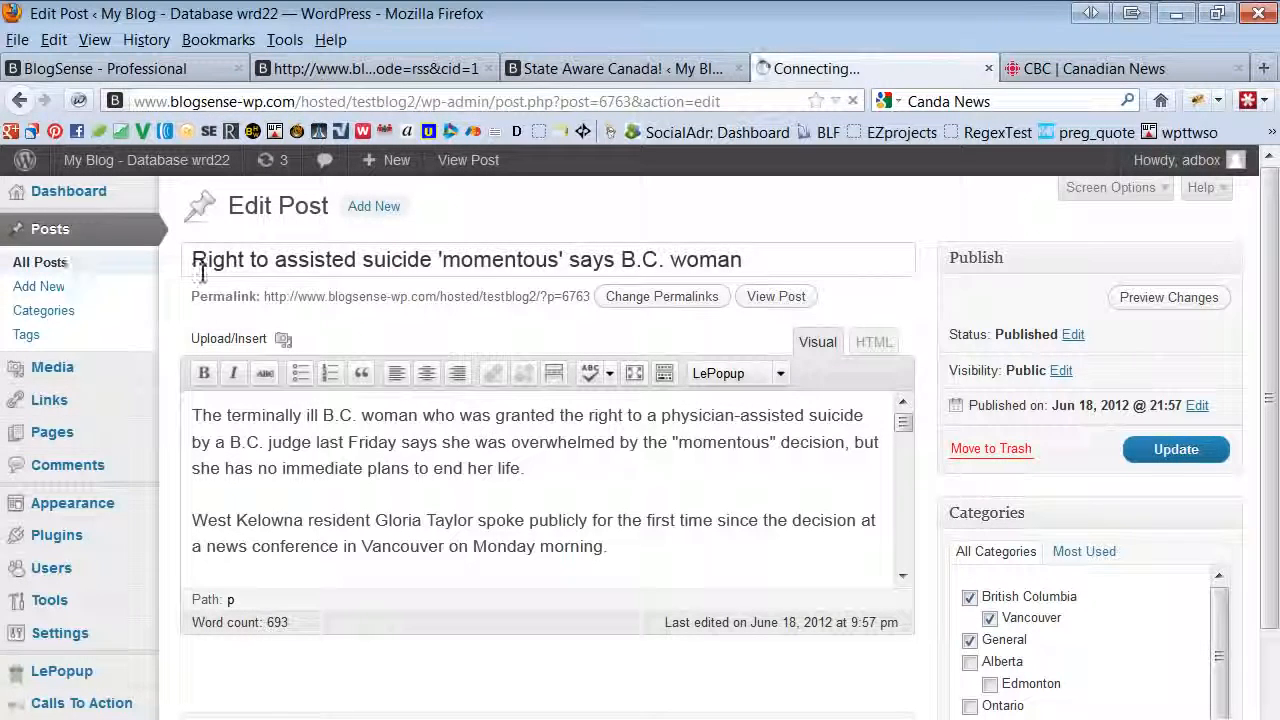
left_click(40, 261)
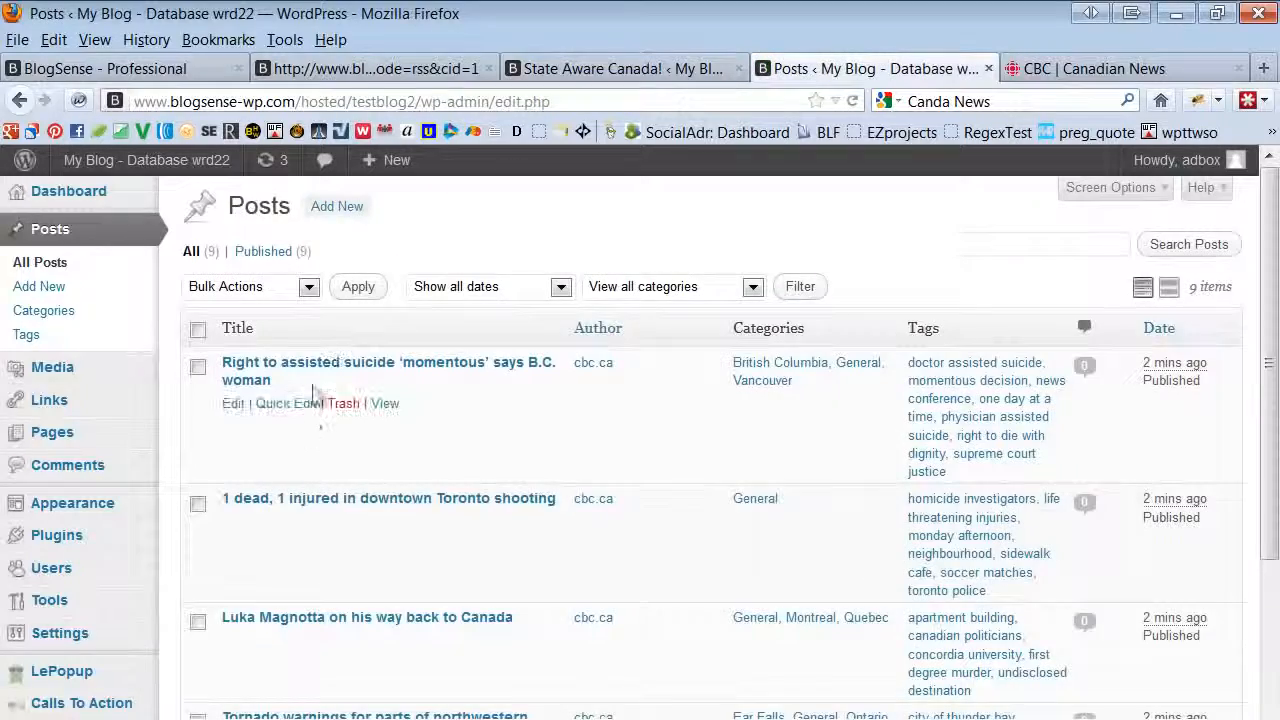
left_click(285, 403)
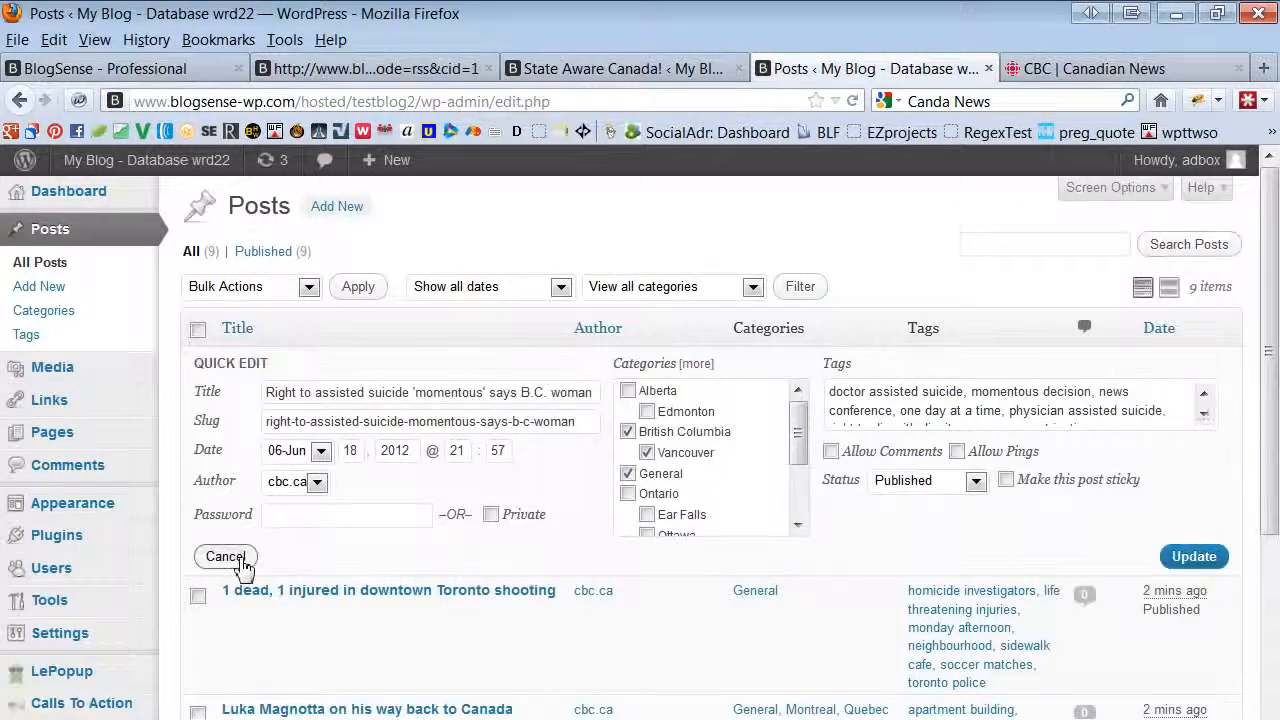
right_click(146, 160)
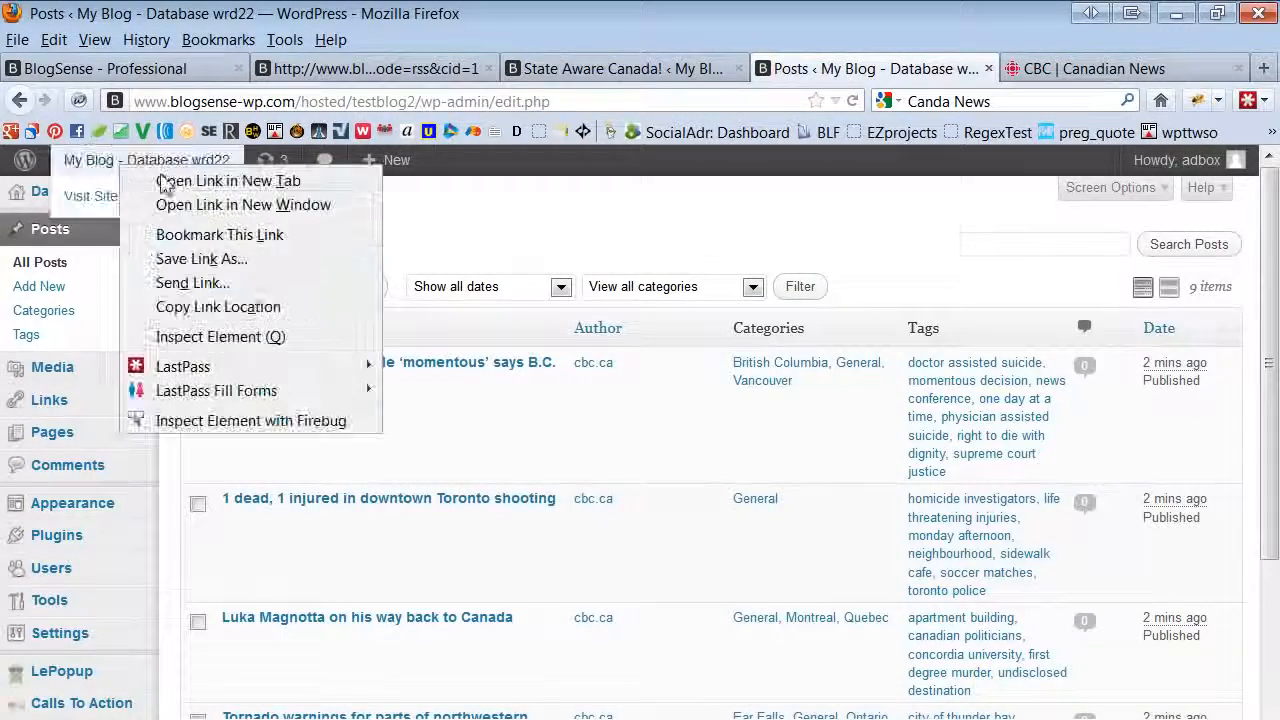
left_click(228, 180)
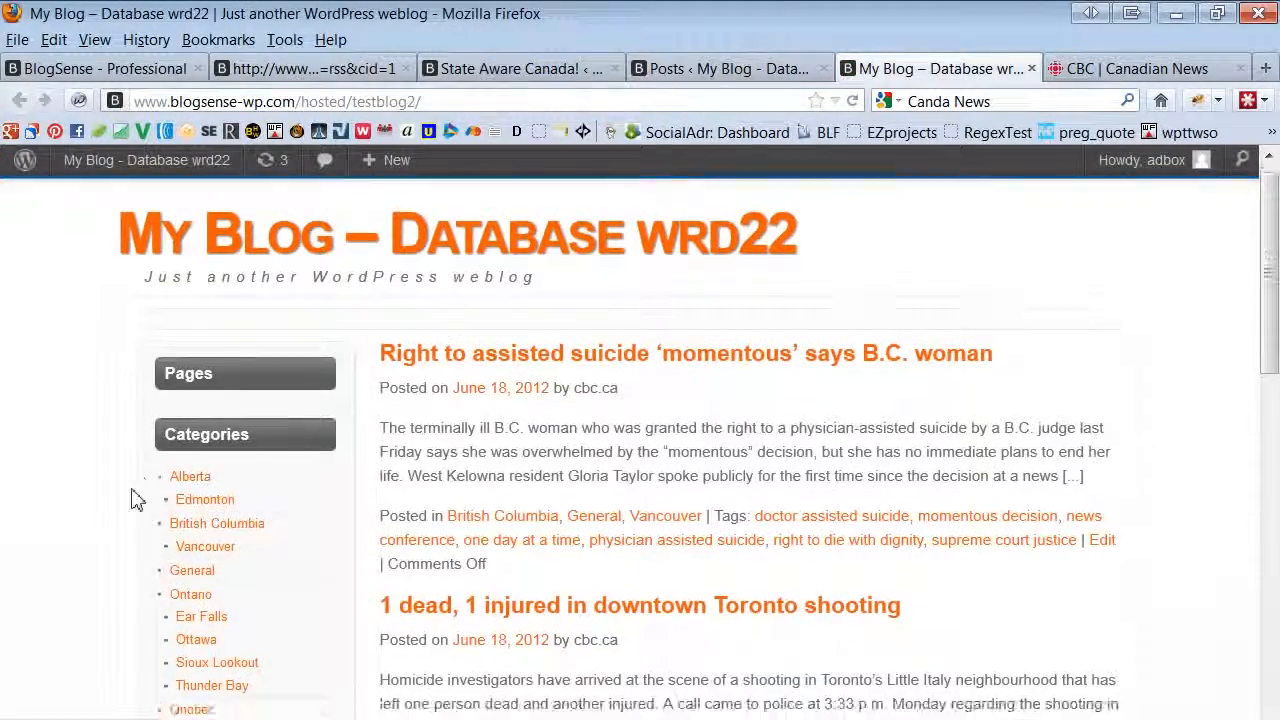
Scroll the front page categories and open the Ottawa category
scroll("down", 3)
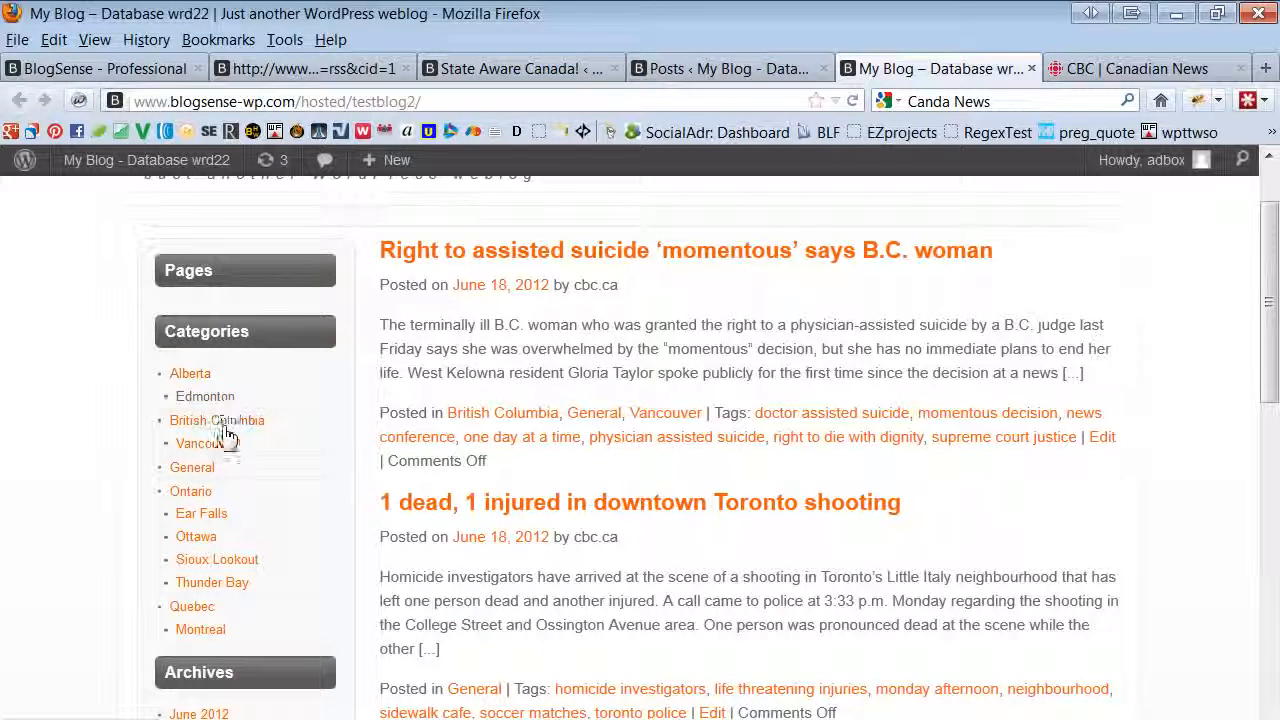
mouse_move(196, 536)
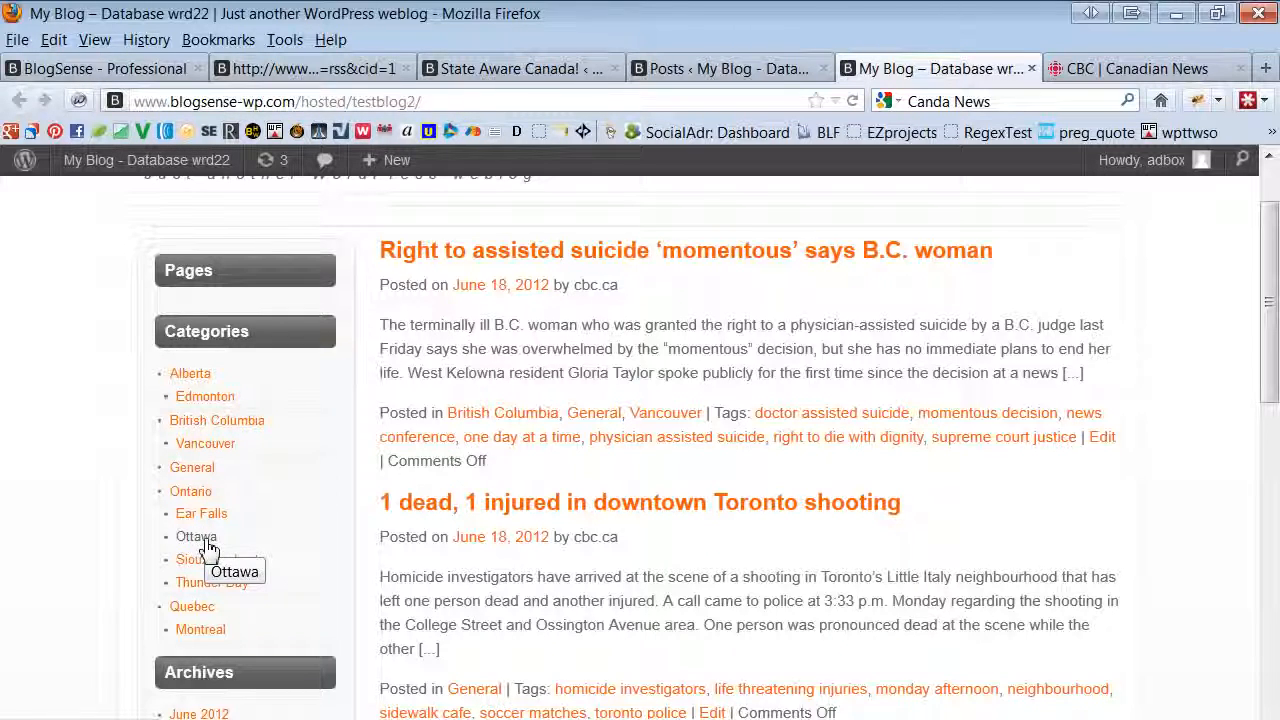
left_click(196, 536)
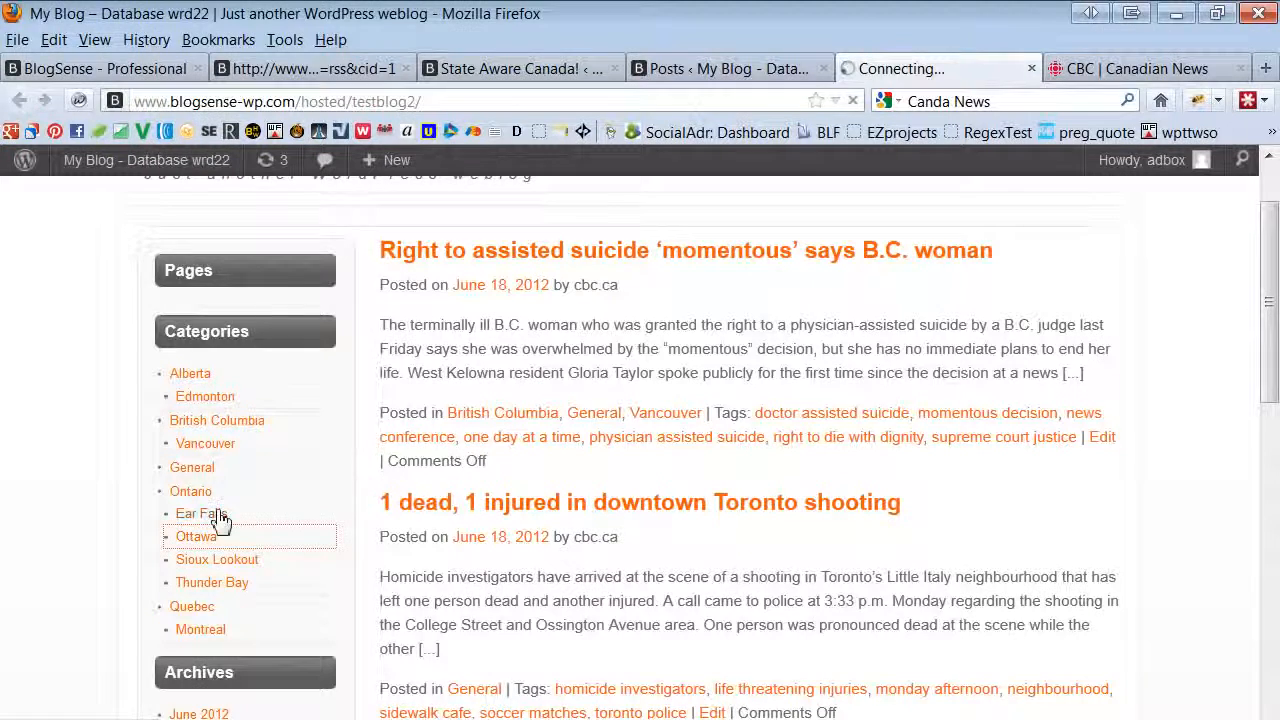
Reopen the Ottawa category archive to load its posts
left_click(196, 536)
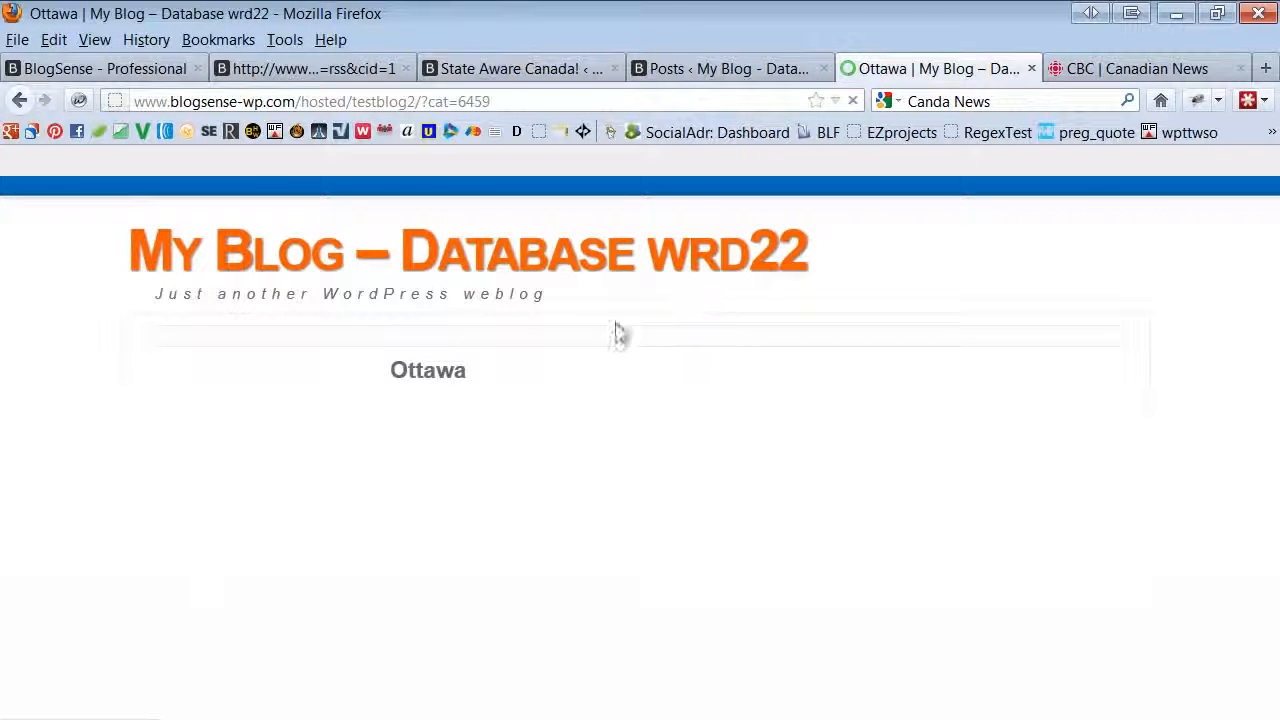
mouse_move(357, 588)
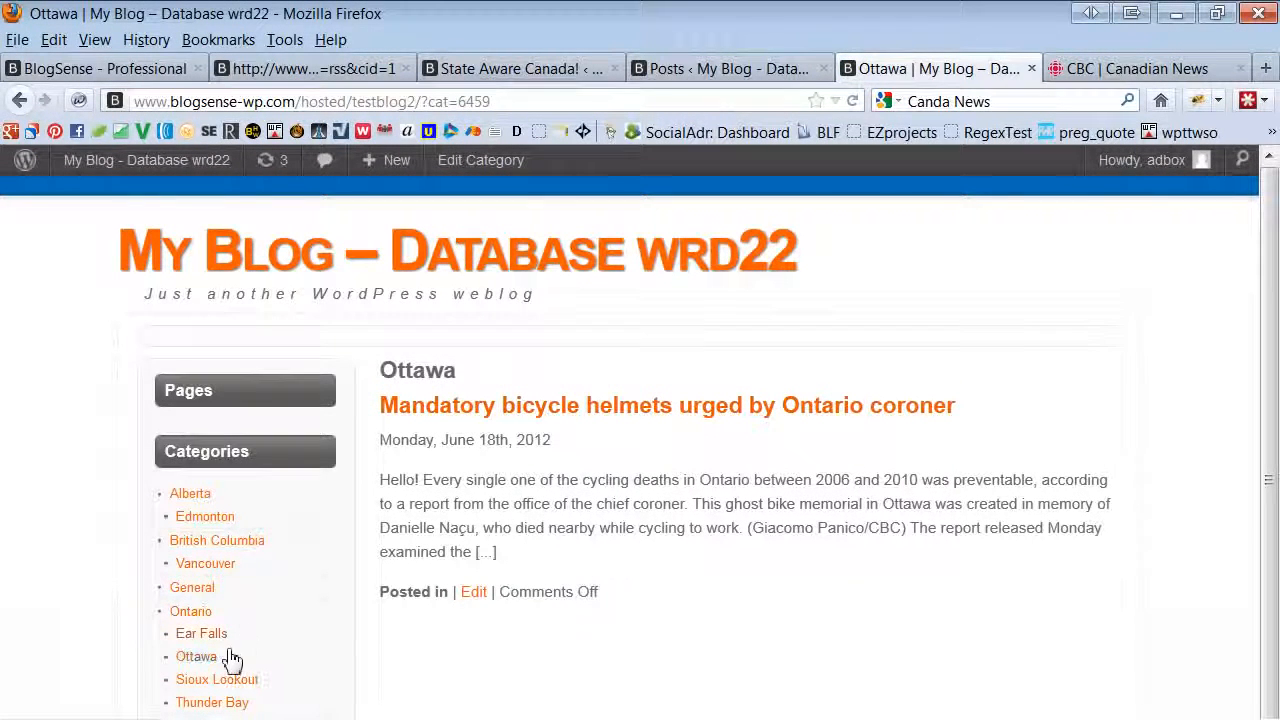
mouse_move(358, 645)
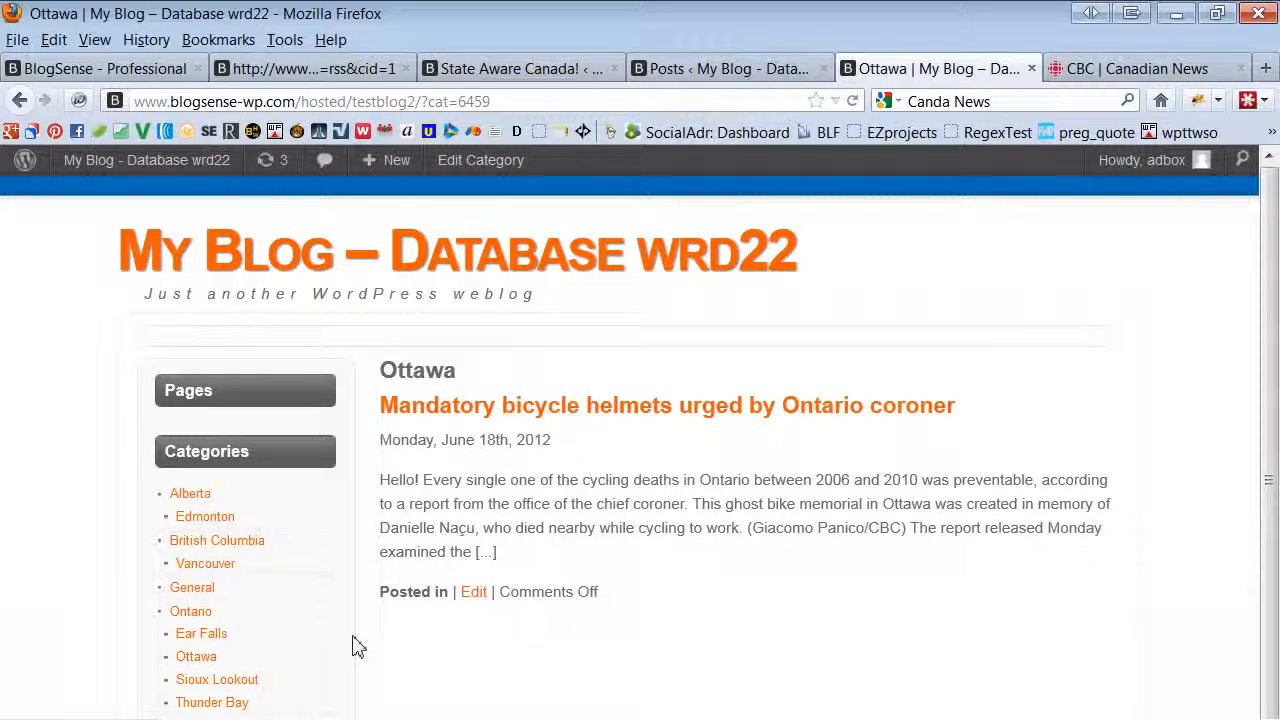
mouse_move(505, 708)
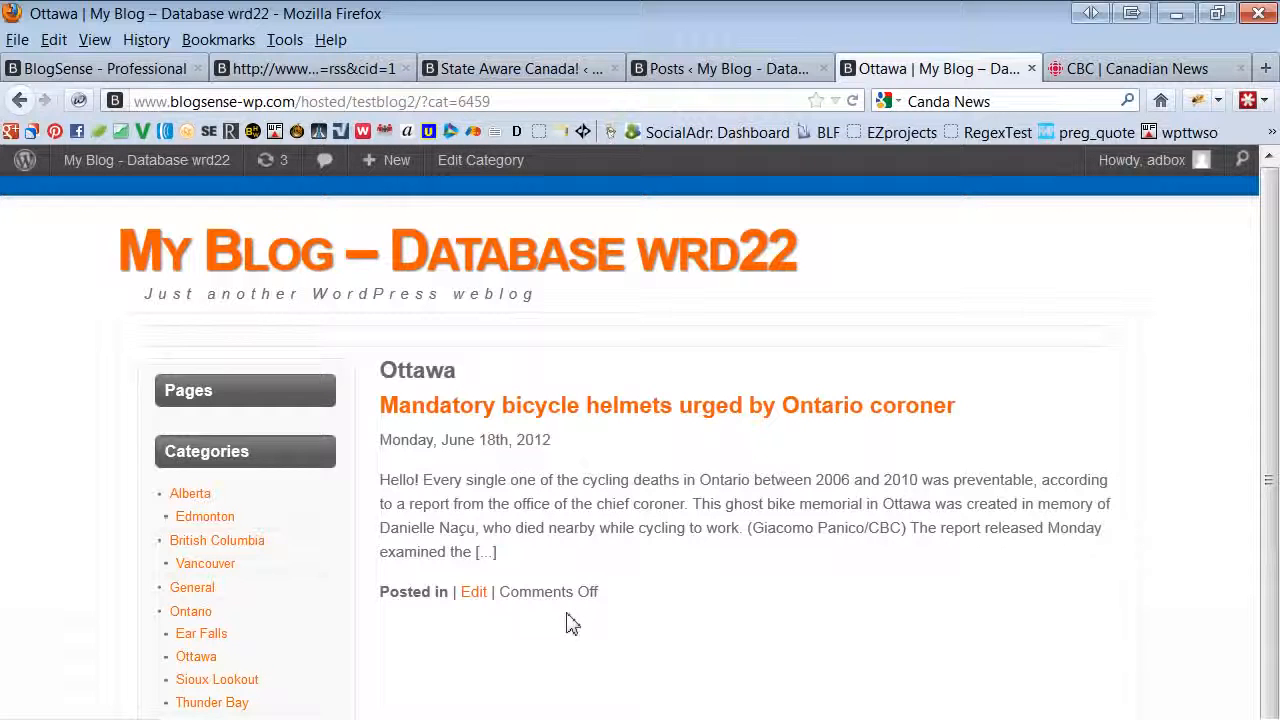
mouse_move(663, 612)
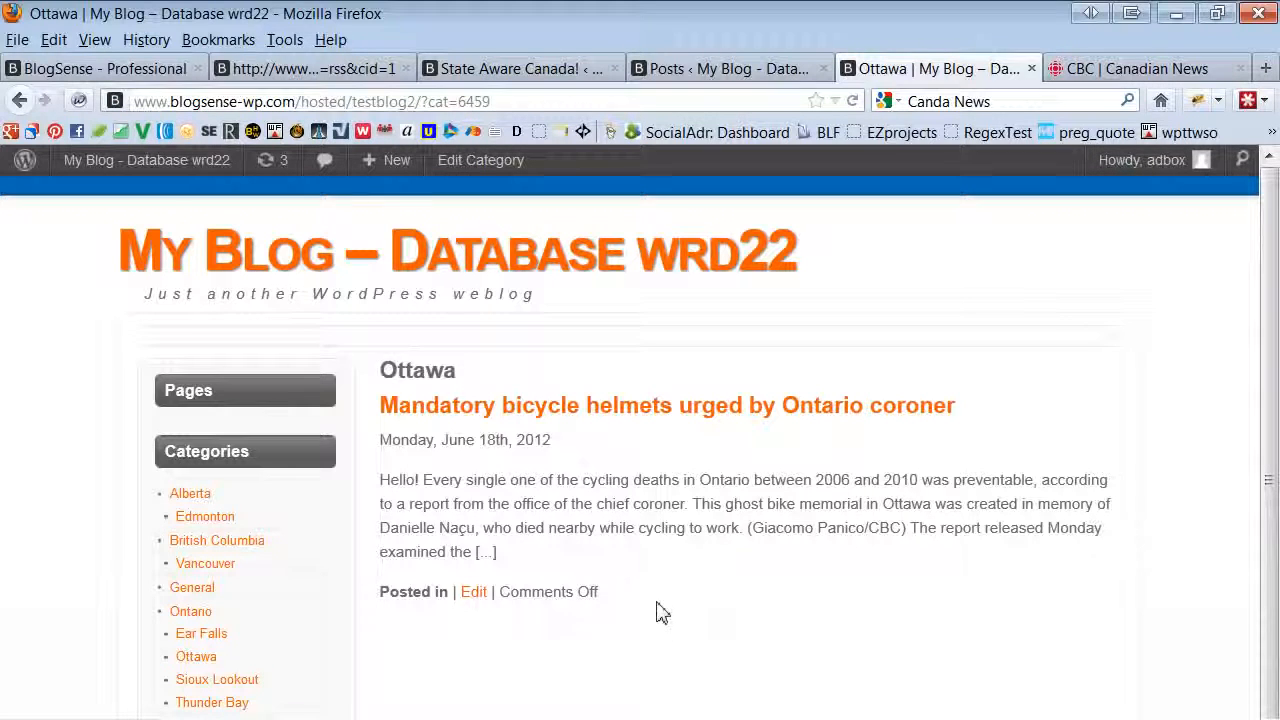
mouse_move(630, 630)
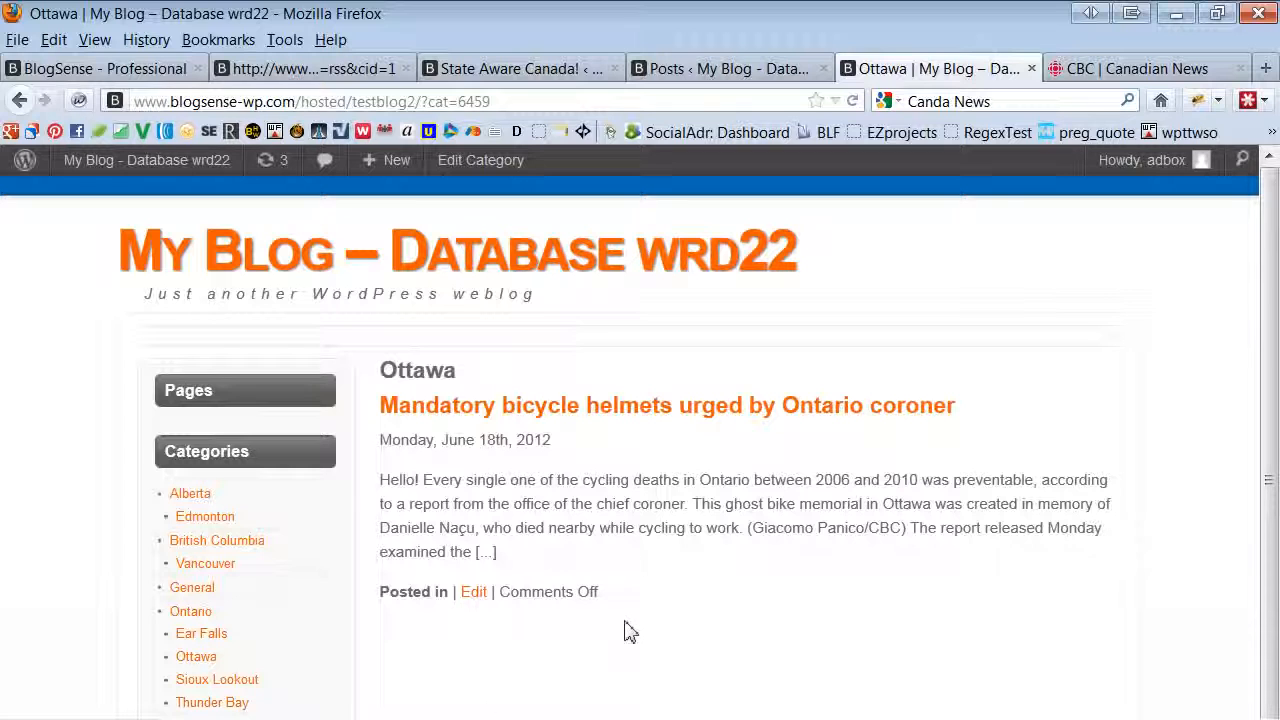
mouse_move(558, 628)
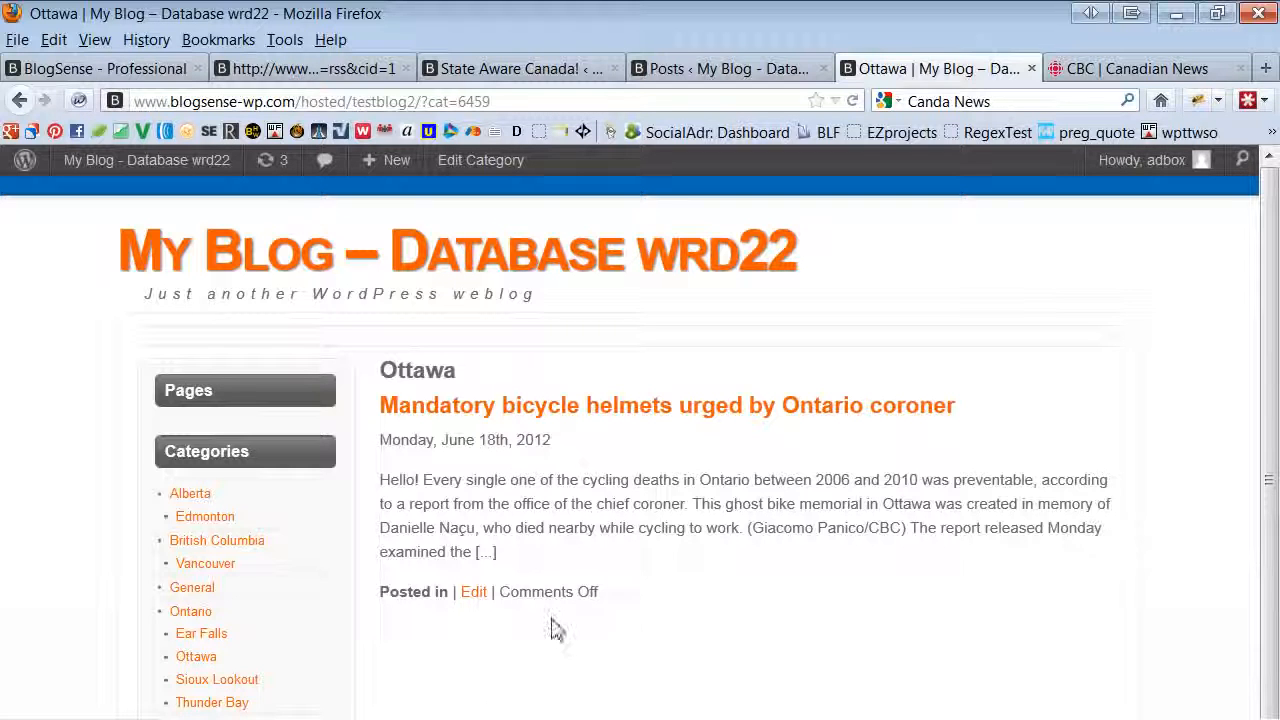
mouse_move(207, 690)
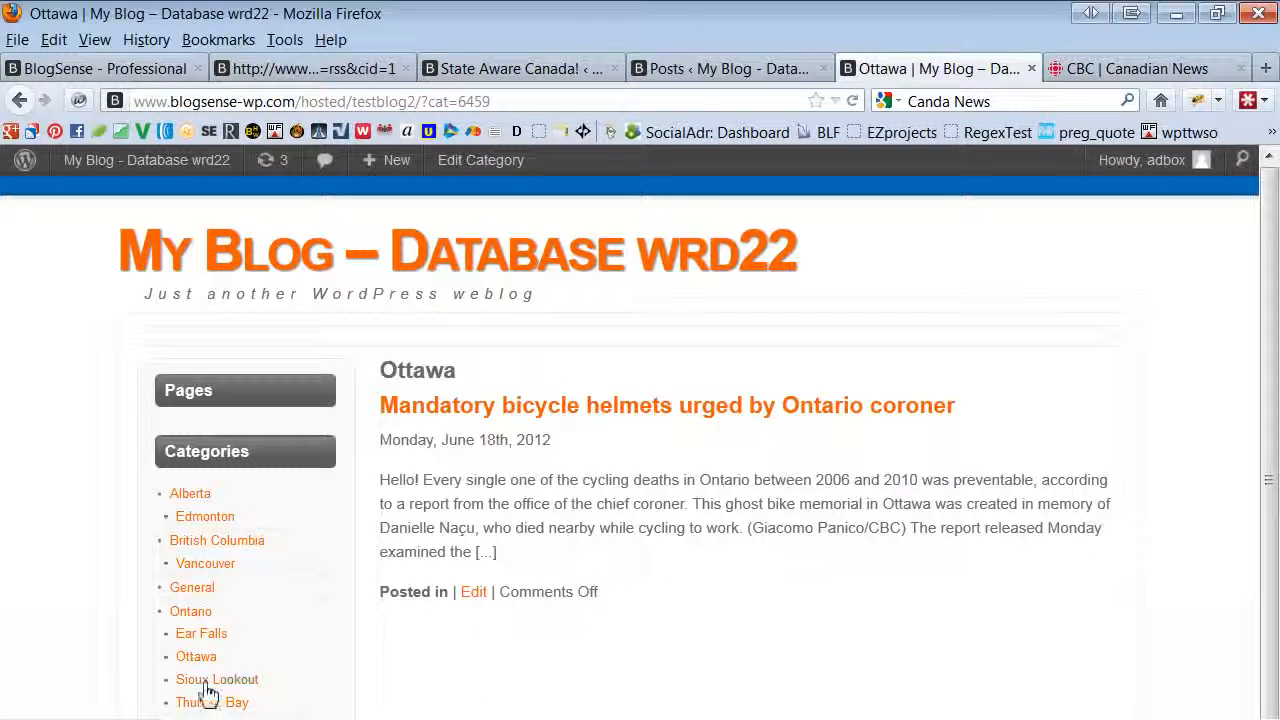